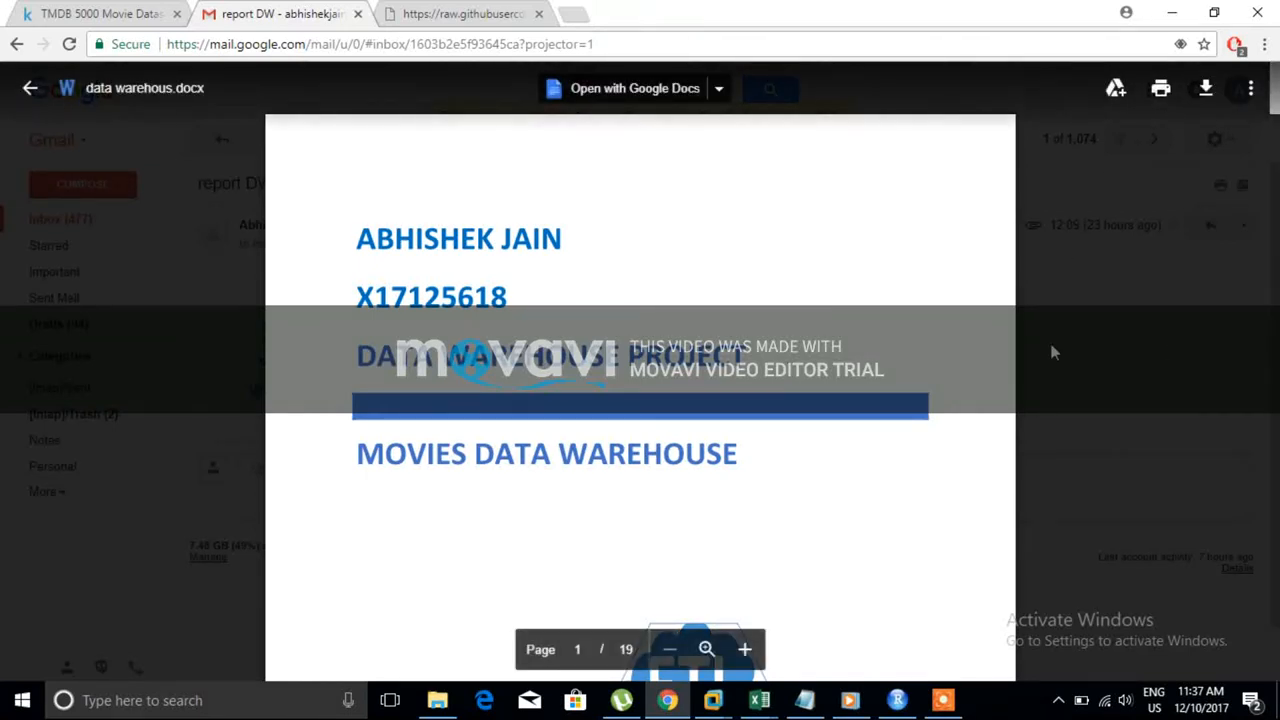
pyautogui.moveTo(1002, 395)
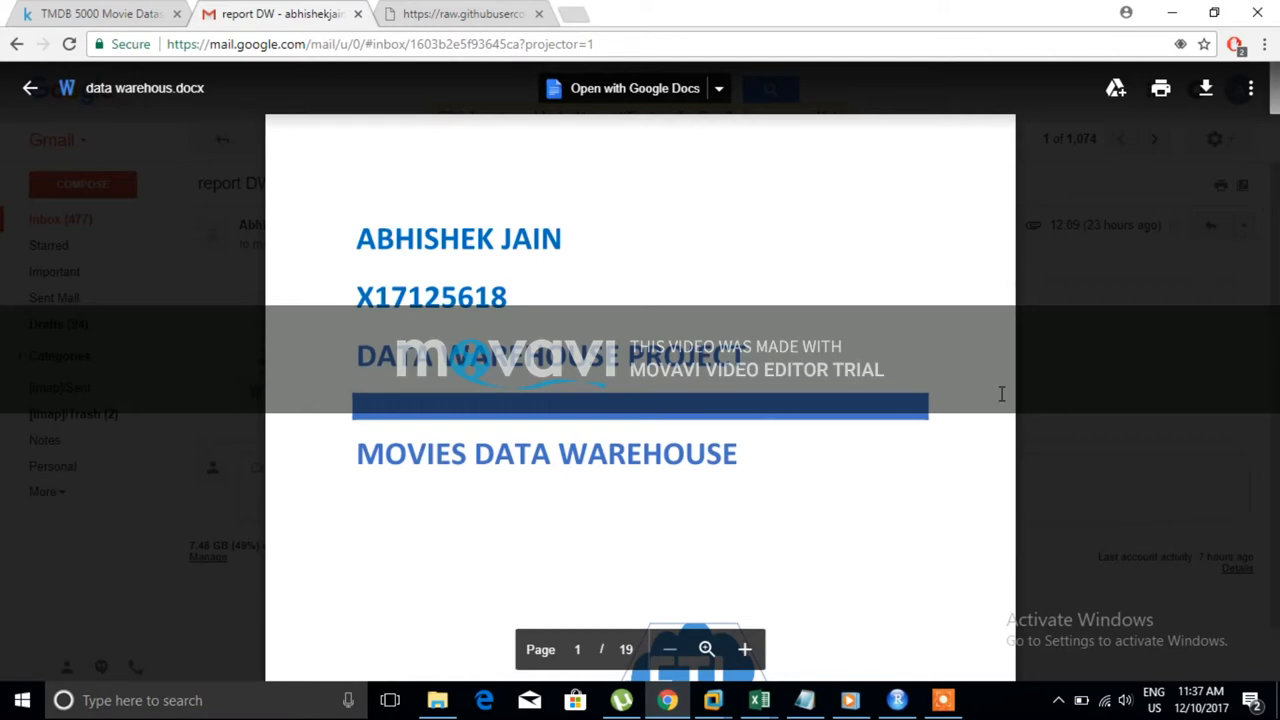
# Scroll through tmdb_5000_movies.csv on Kaggle, then view the raw IMDB 1000 movies CSV on GitHub
pyautogui.scroll(-3)
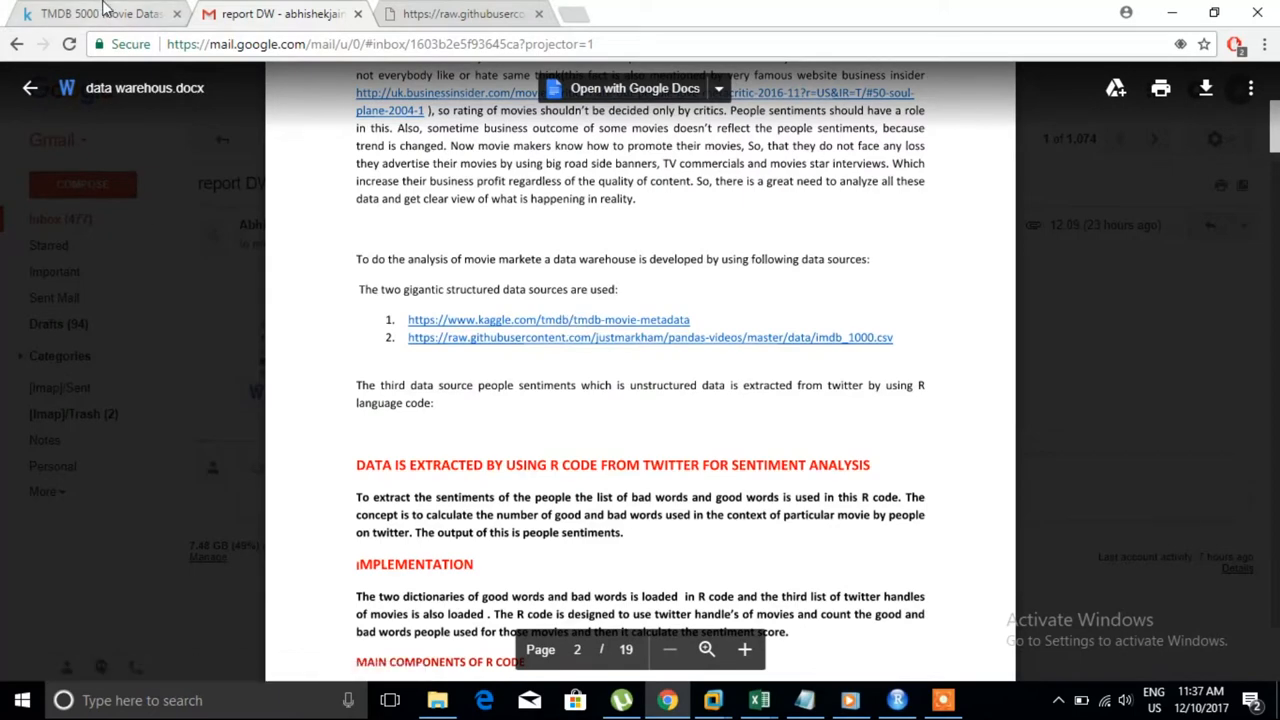
pyautogui.click(90, 20)
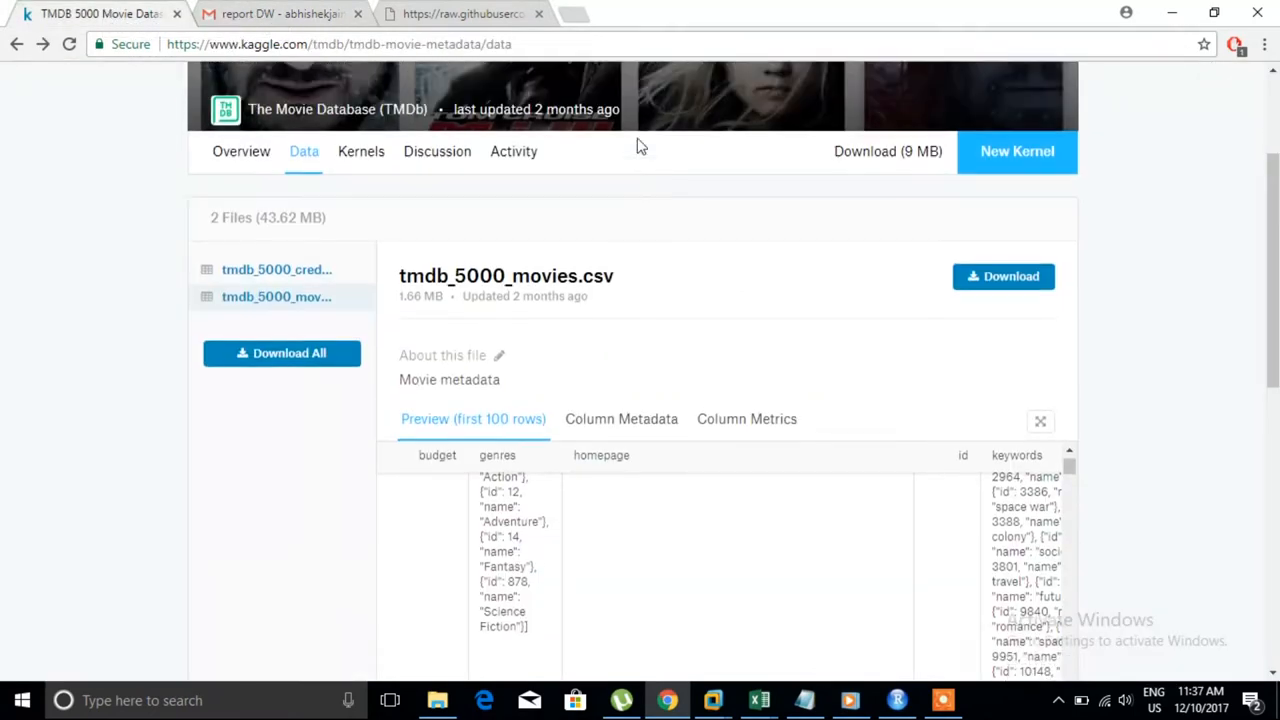
pyautogui.scroll(3)
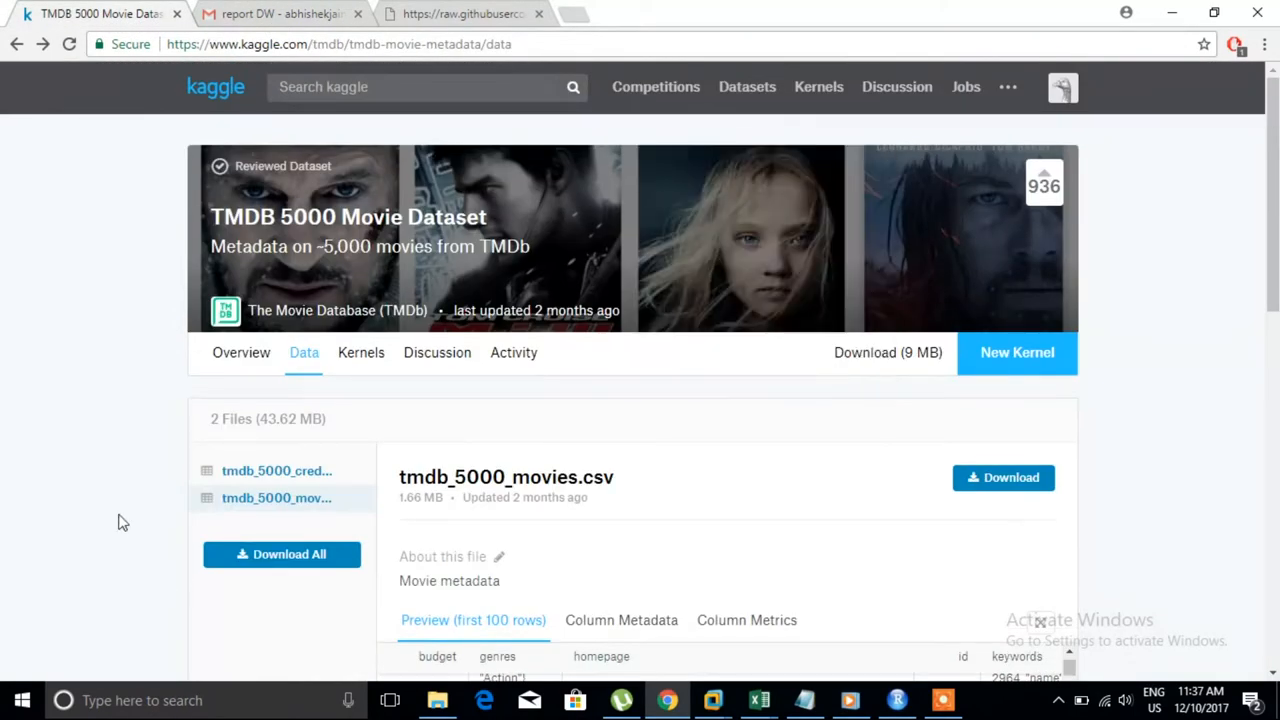
pyautogui.scroll(-3)
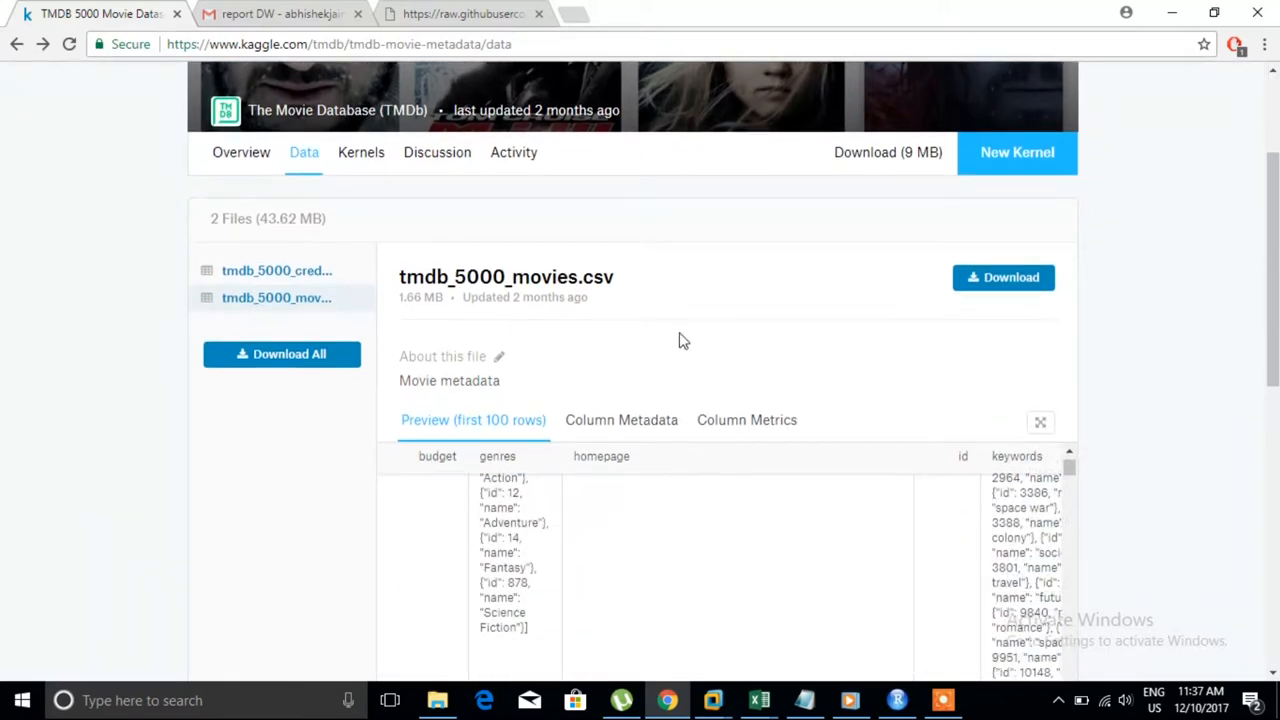
pyautogui.moveTo(563, 10)
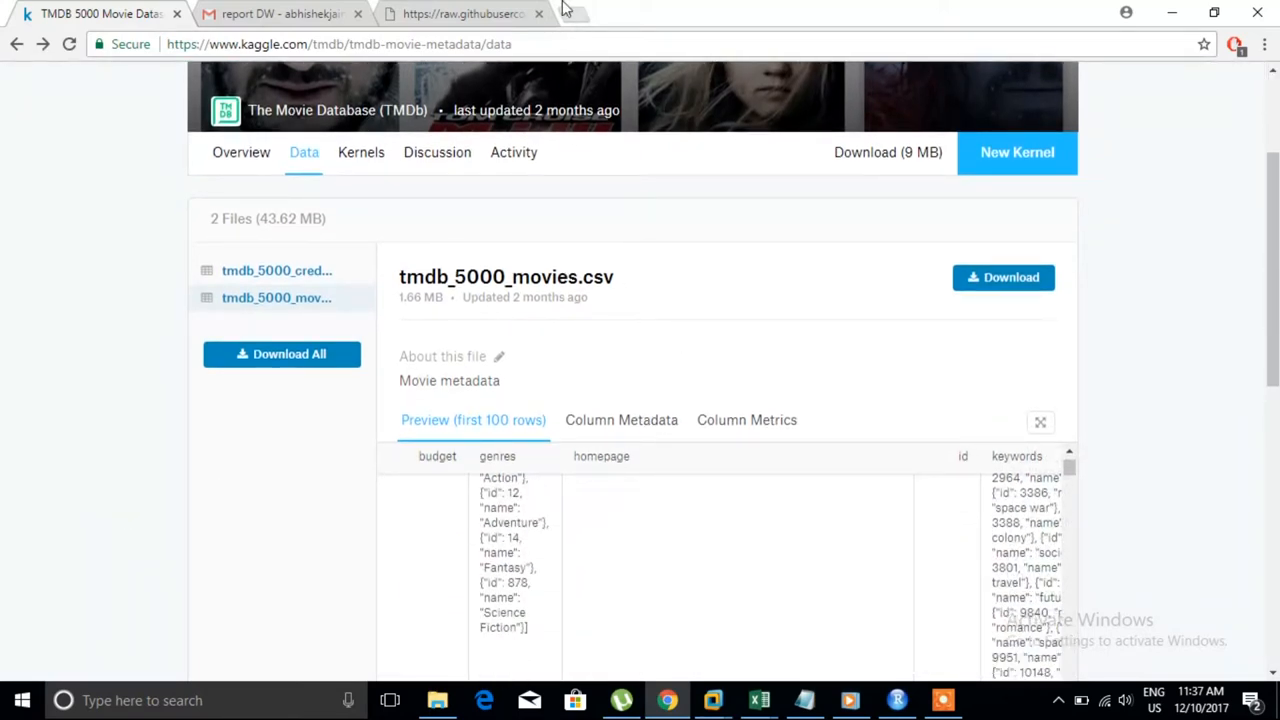
pyautogui.click(470, 13)
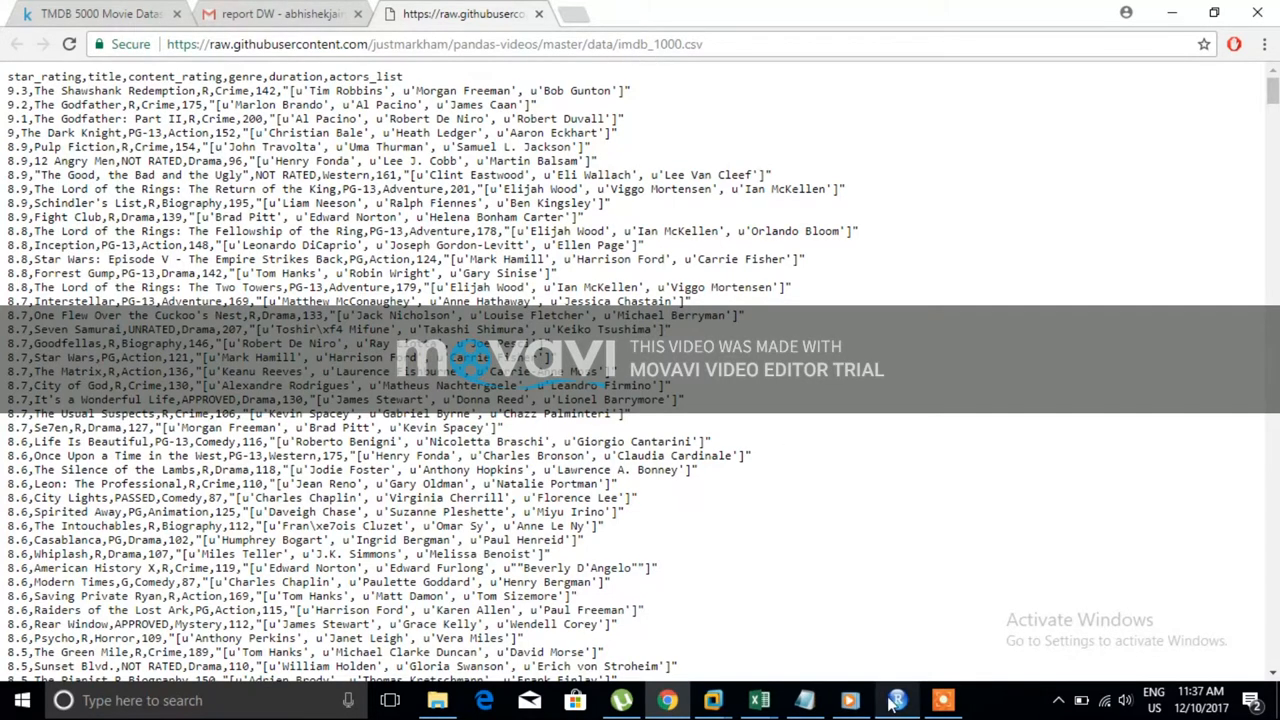
pyautogui.click(893, 700)
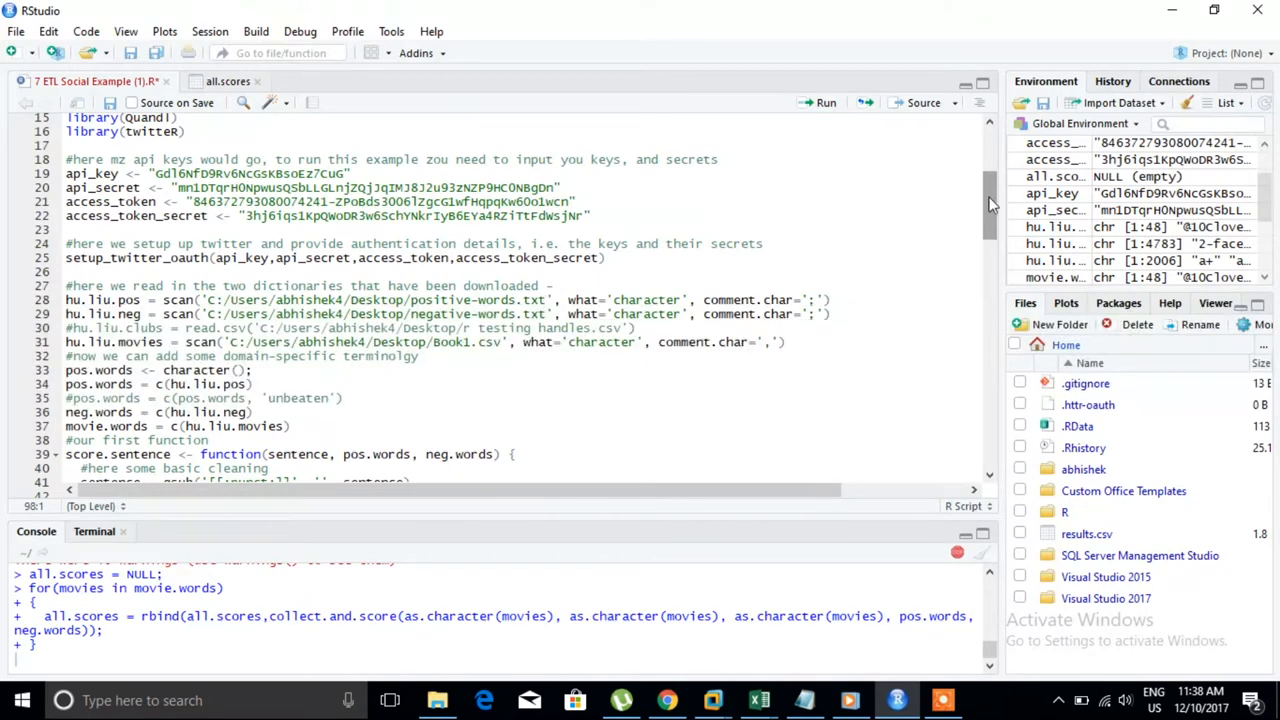
pyautogui.scroll(-3)
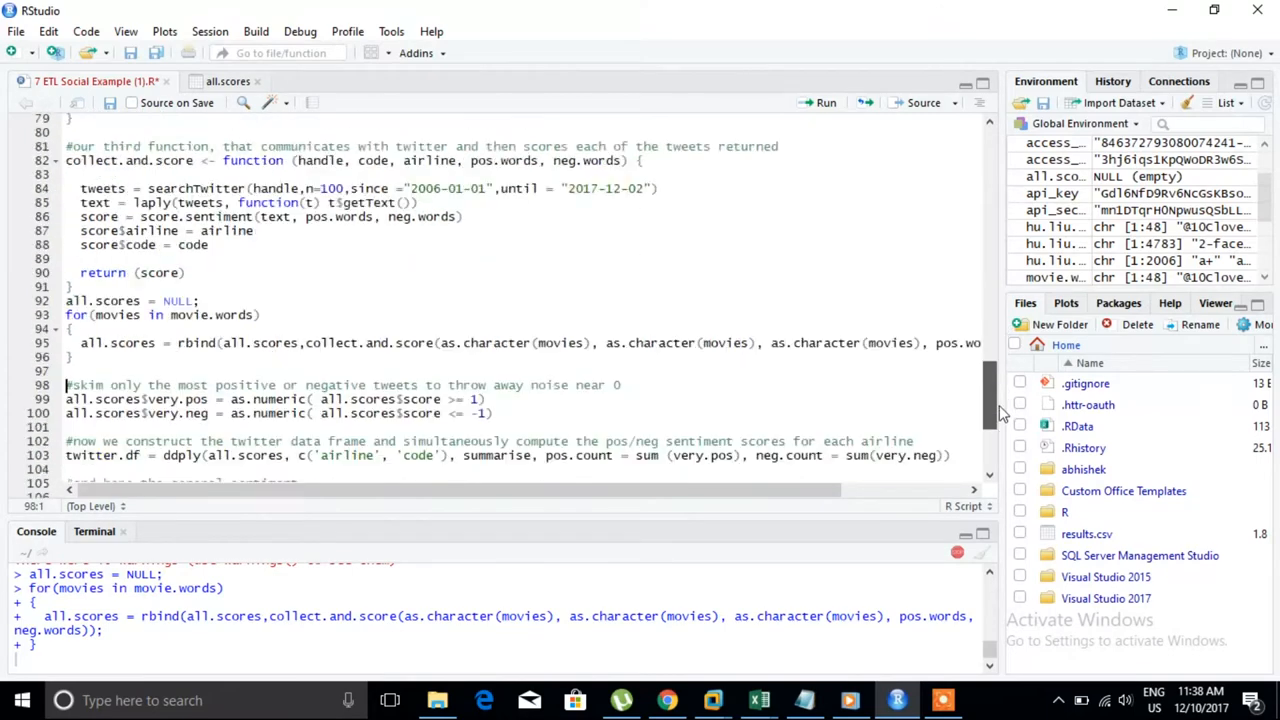
pyautogui.scroll(-3)
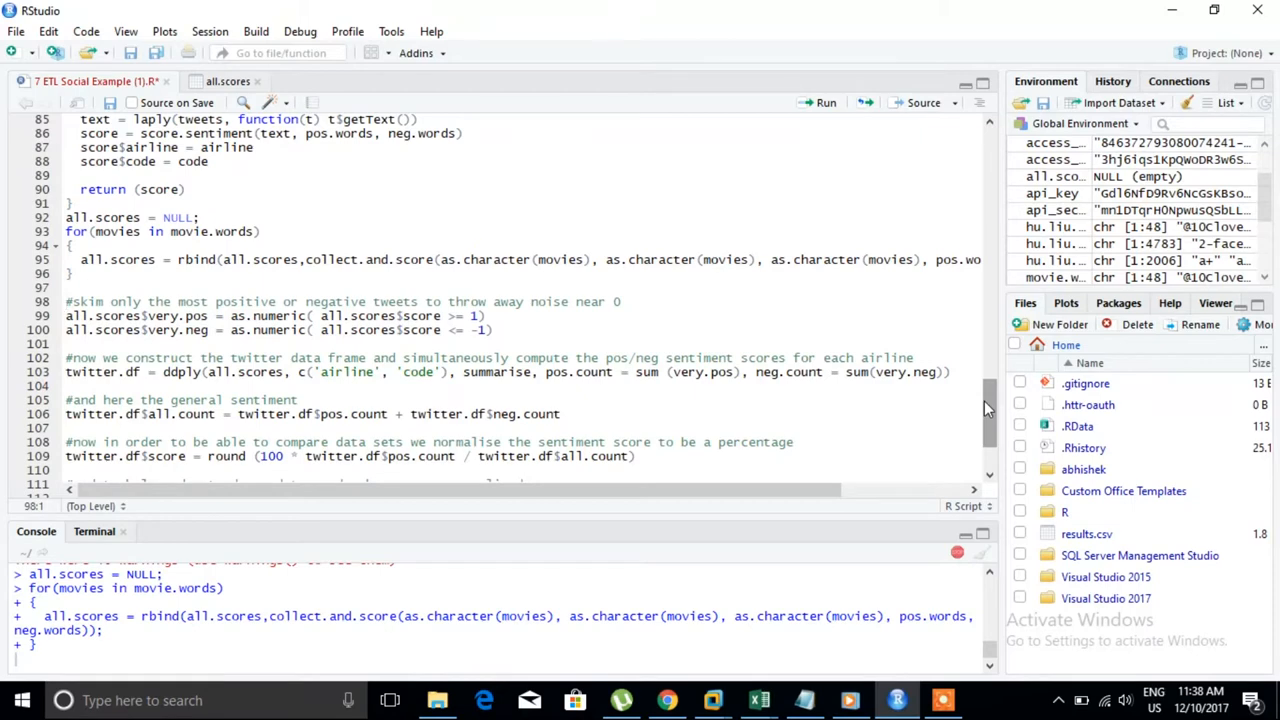
pyautogui.scroll(-3)
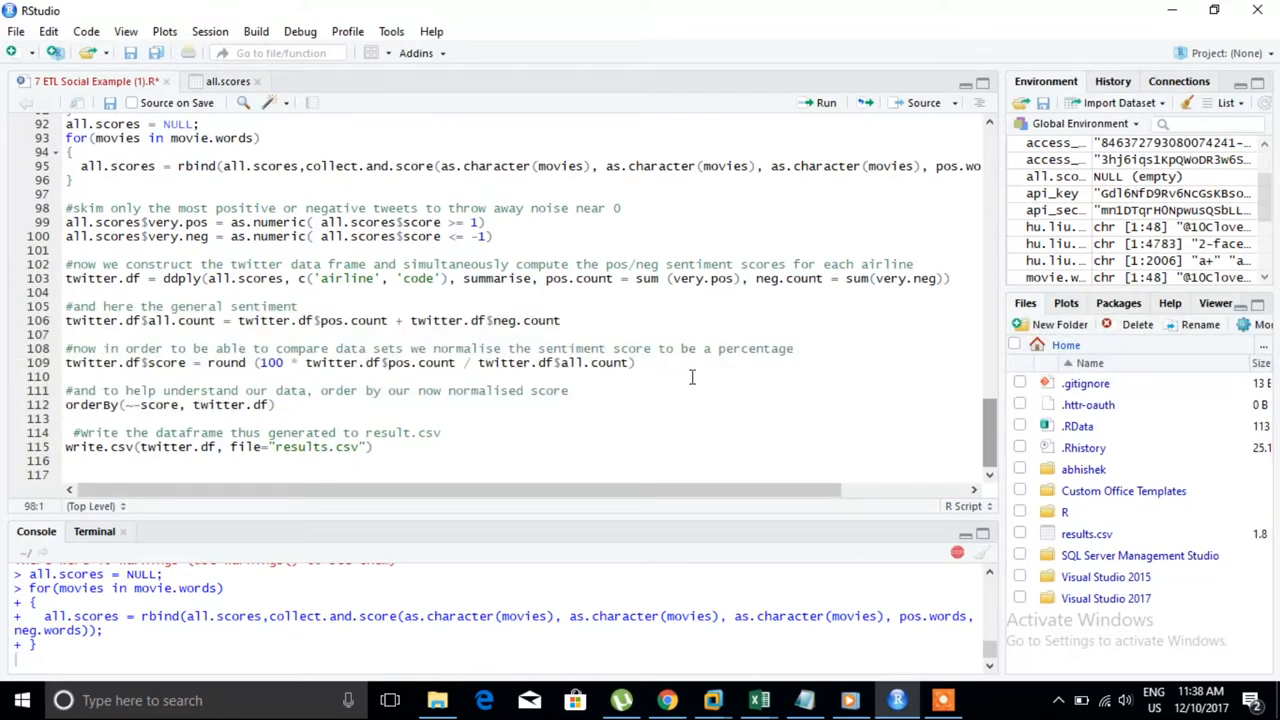
pyautogui.moveTo(760, 700)
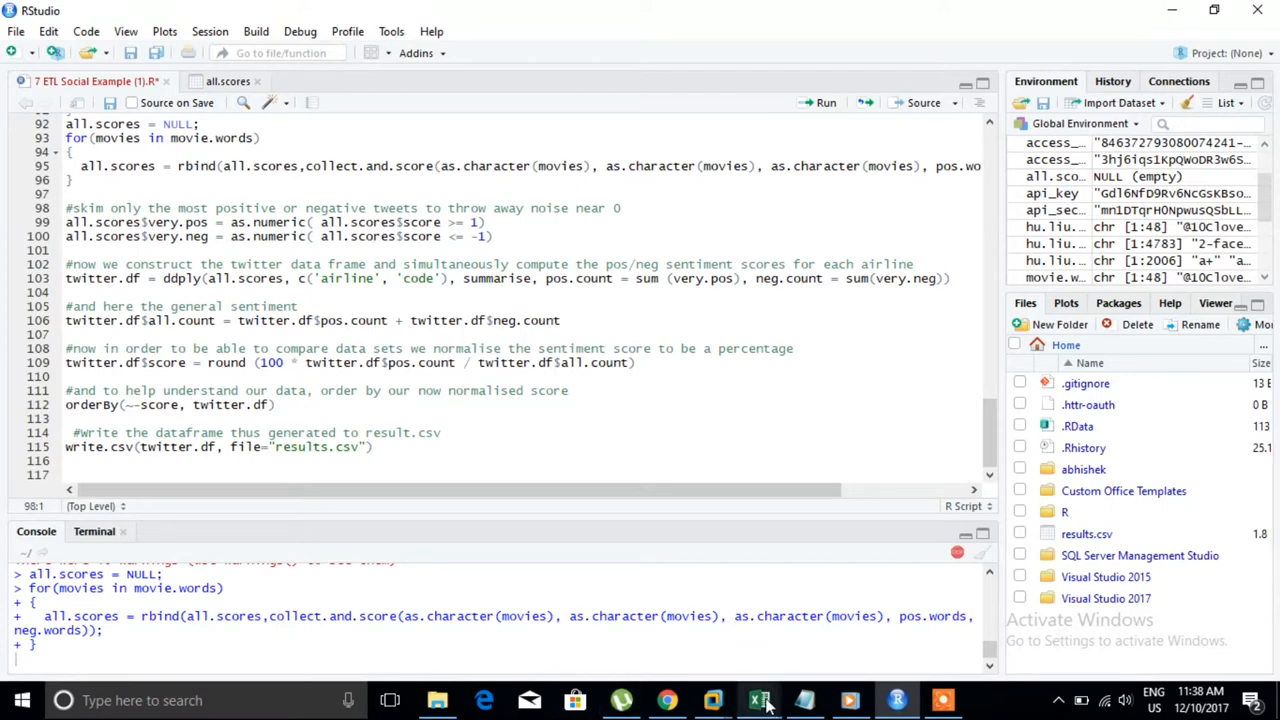
# Show the IMDB-Movie-rating clean workbook in Excel, including its Sentiments, budget, Month and Date columns
pyautogui.click(760, 698)
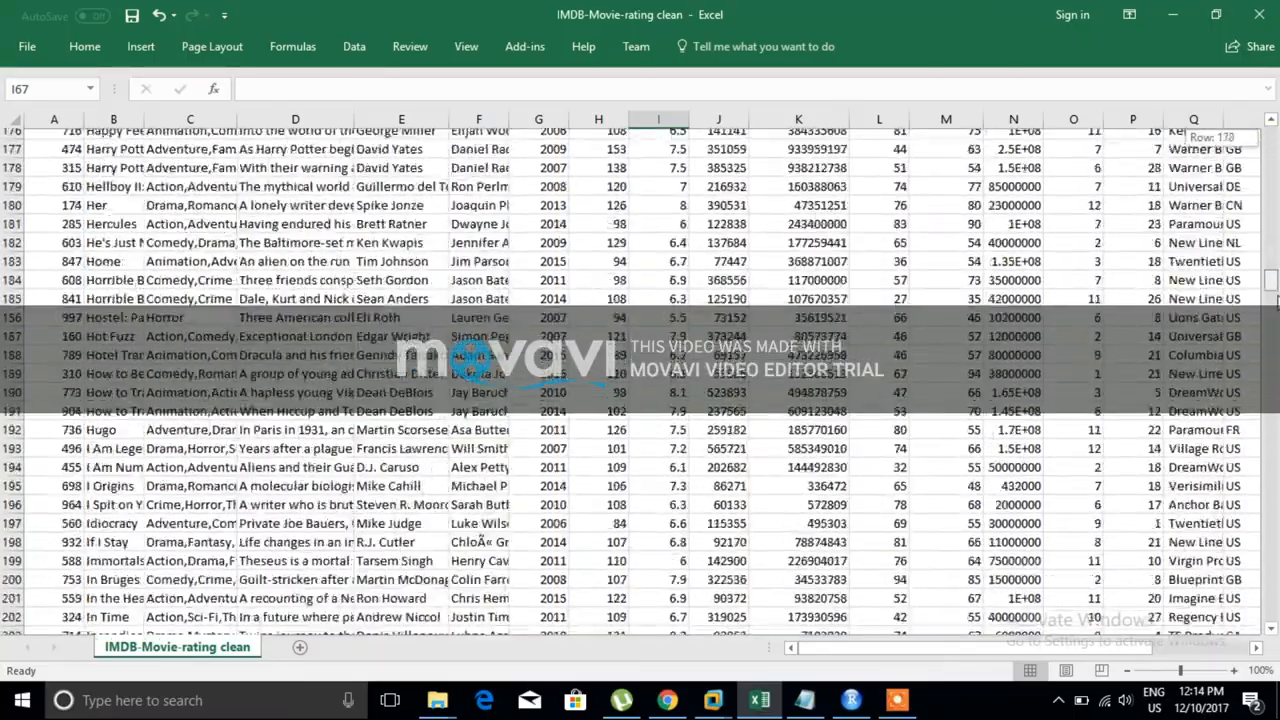
pyautogui.scroll(-3)
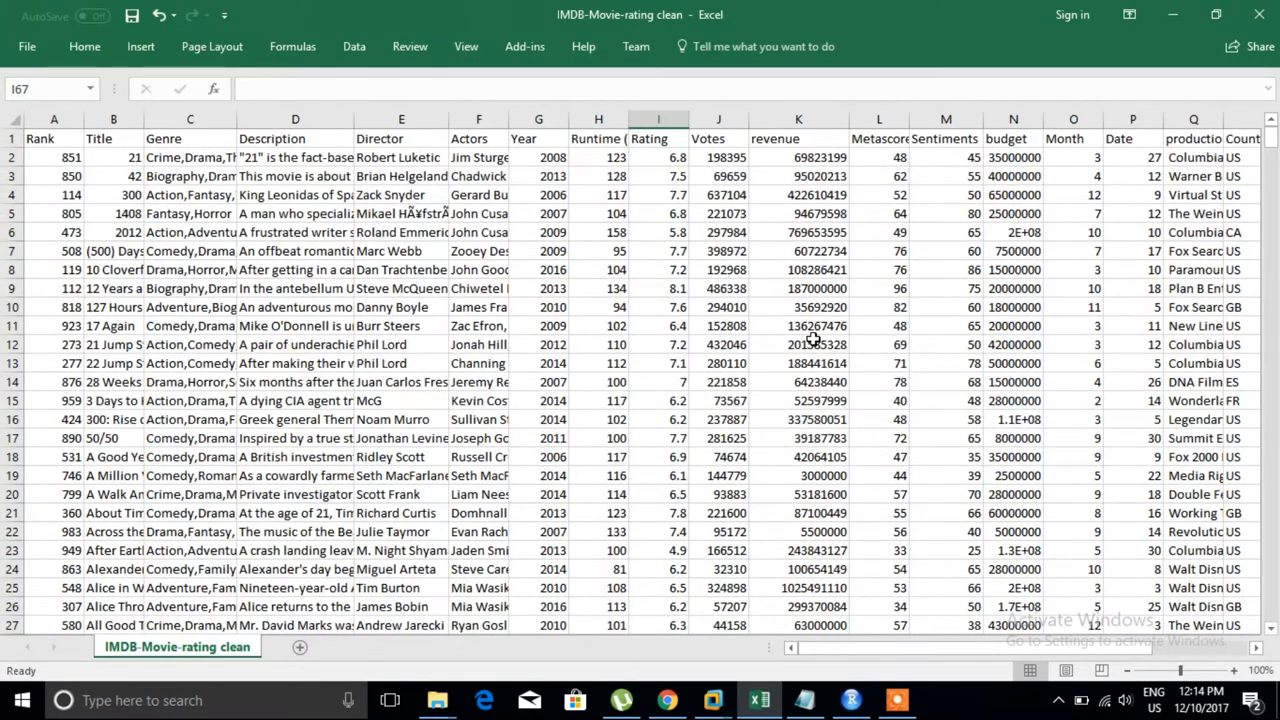
pyautogui.click(946, 119)
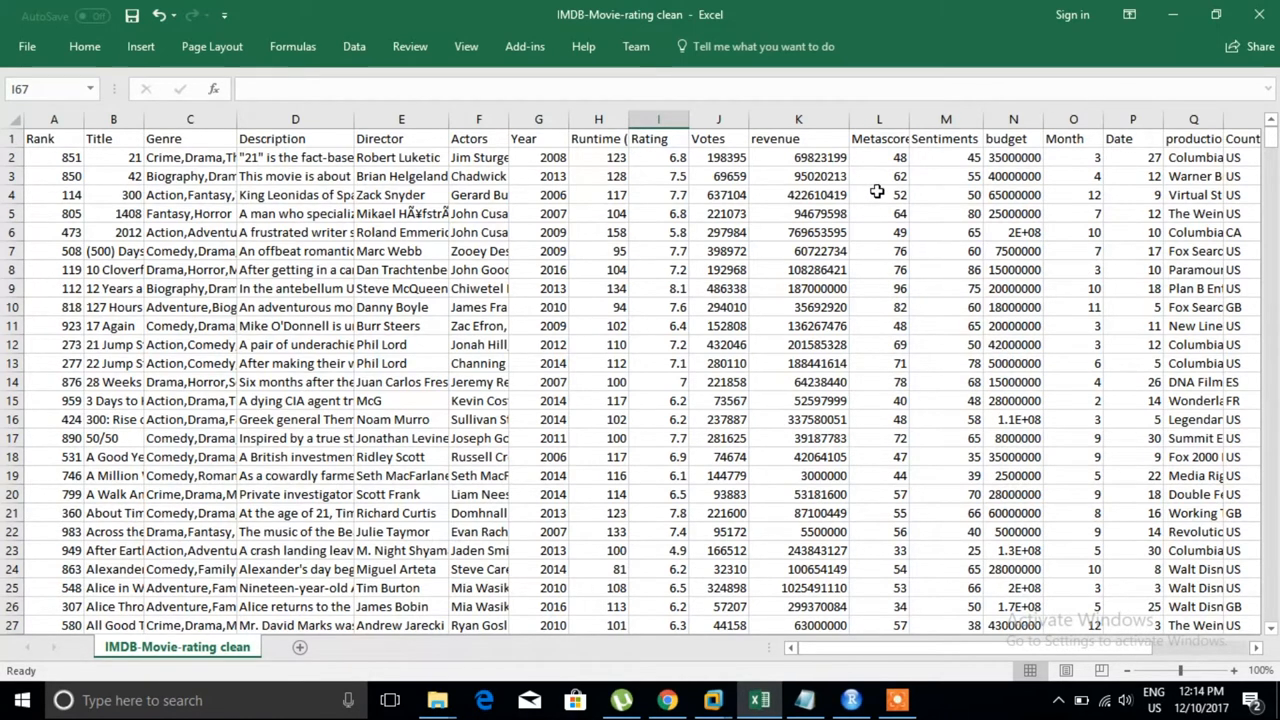
pyautogui.moveTo(880, 400)
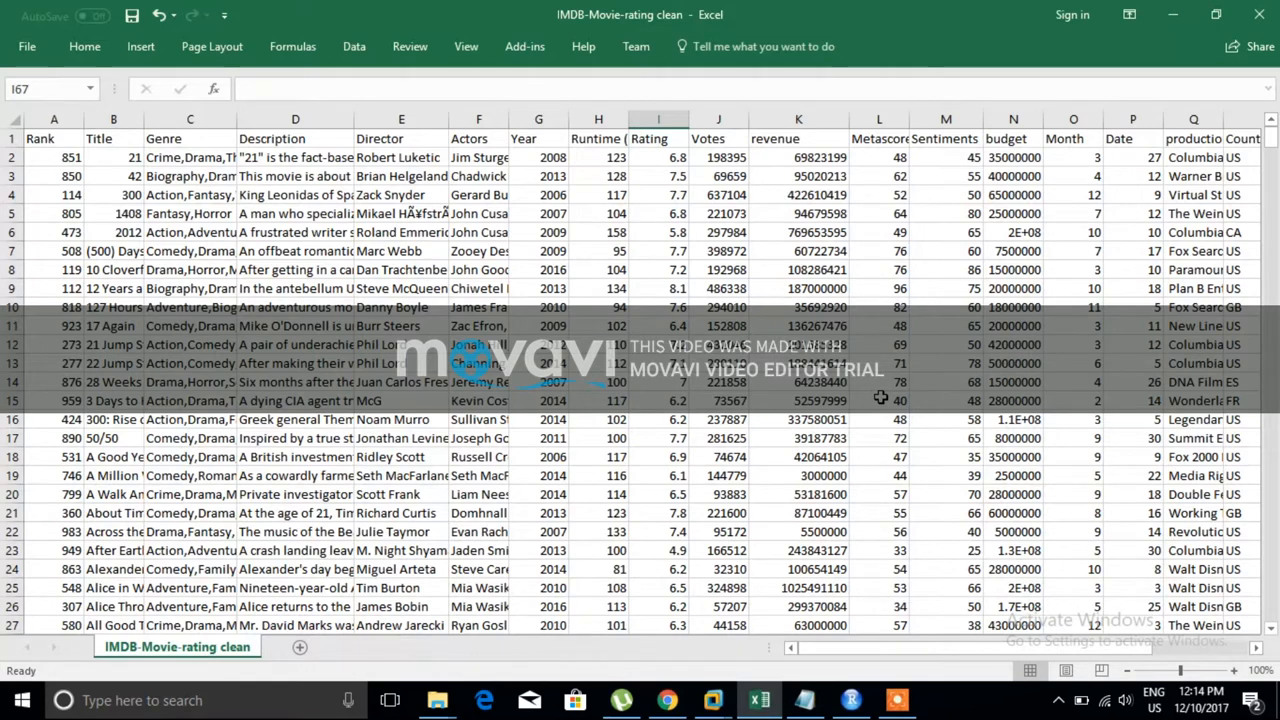
pyautogui.moveTo(875, 143)
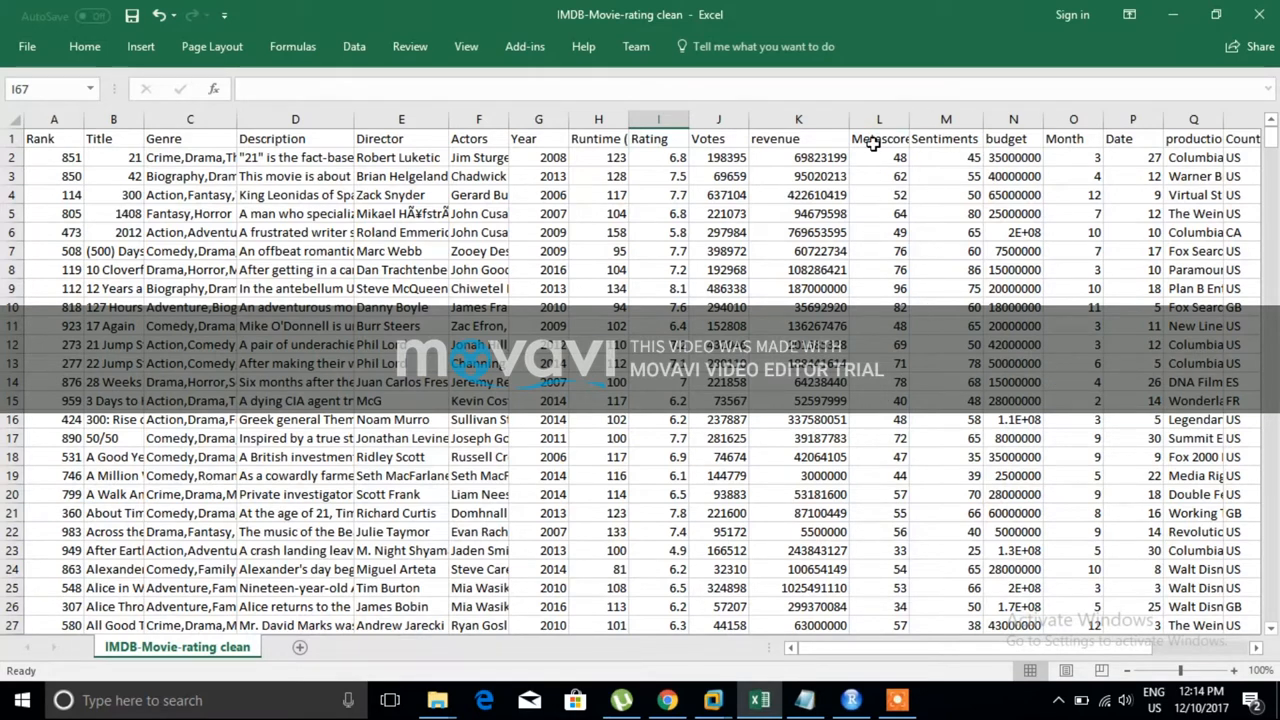
pyautogui.moveTo(1222, 251)
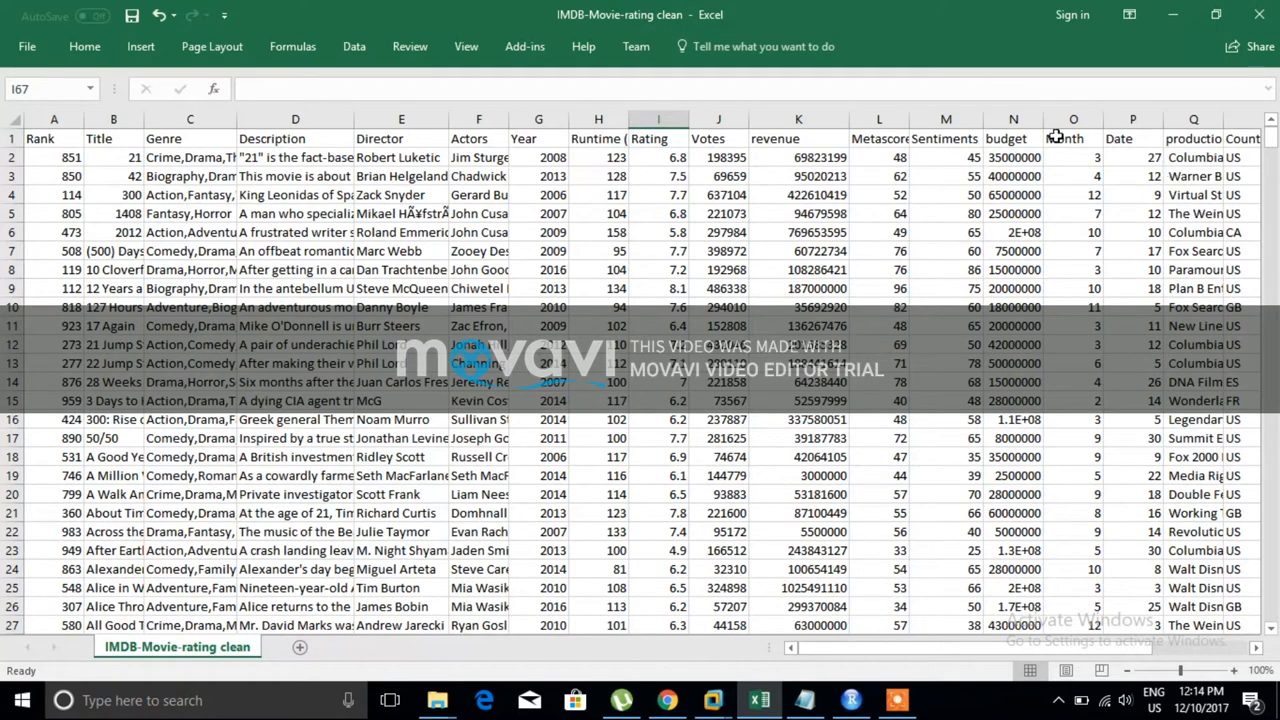
pyautogui.moveTo(552, 143)
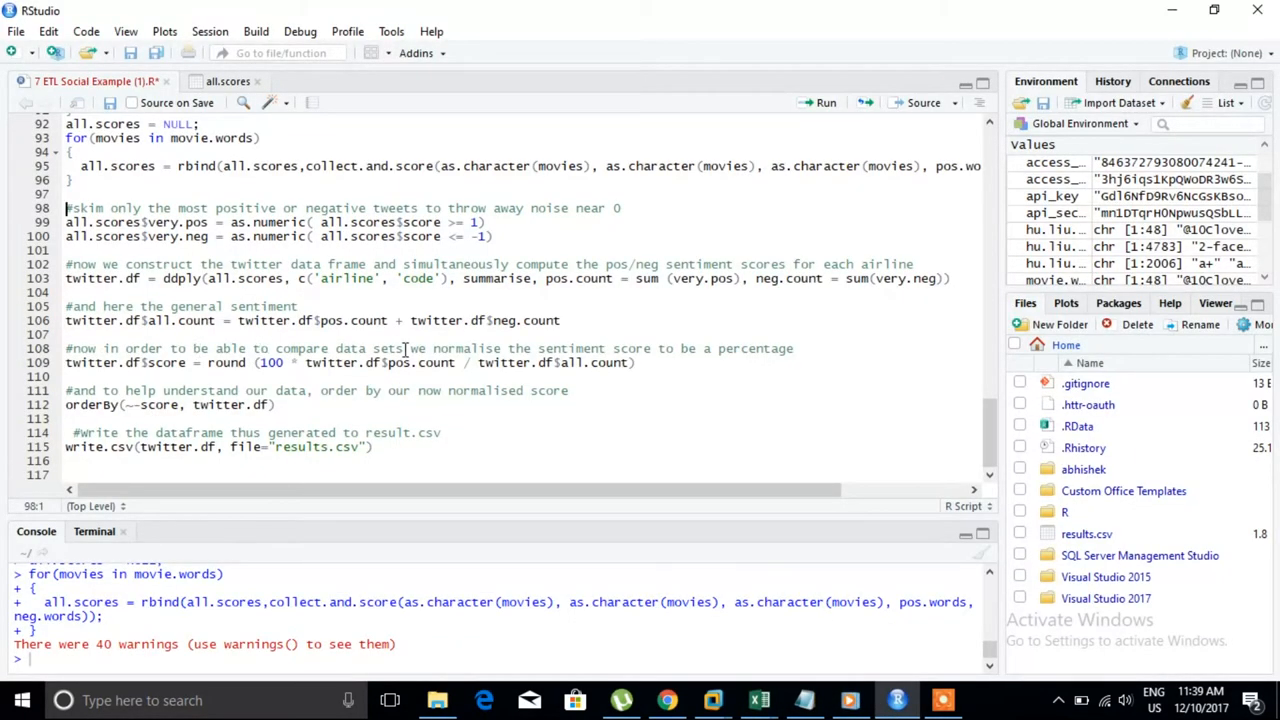
# Move to SQL Server Management Studio listing the Movies database tables, dimension tables and Fact_Table
pyautogui.click(817, 102)
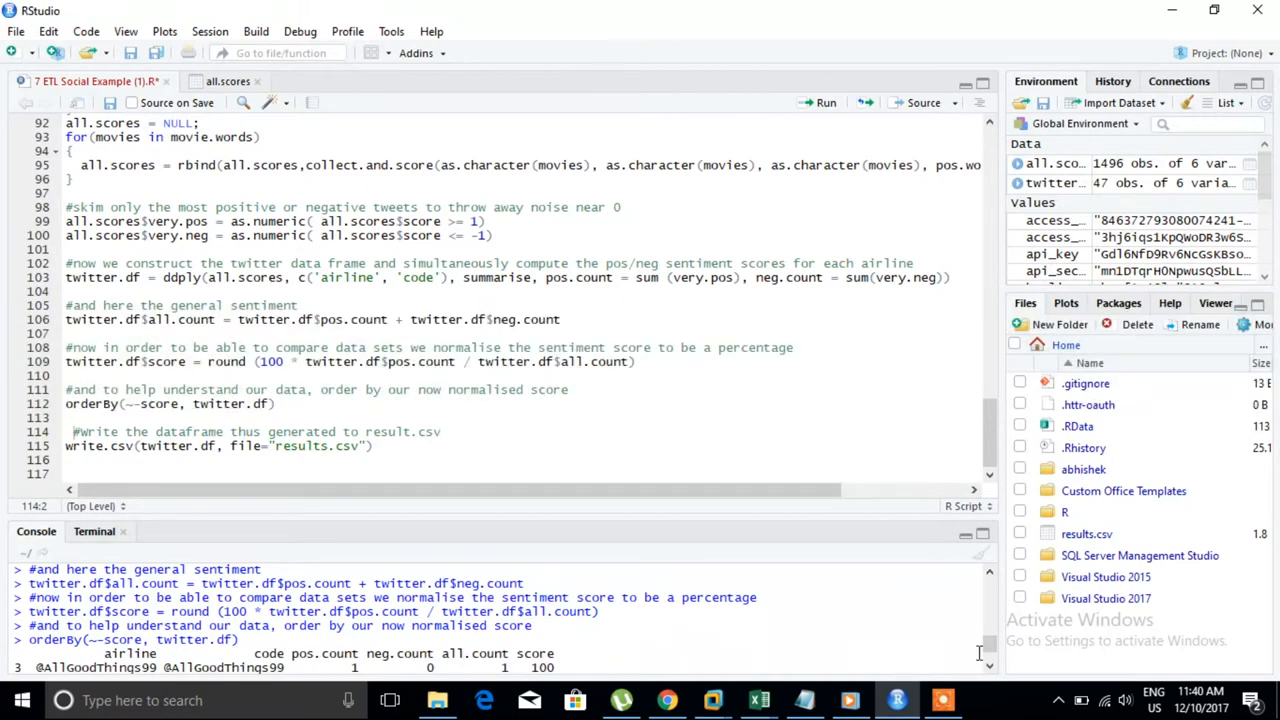
pyautogui.click(347, 699)
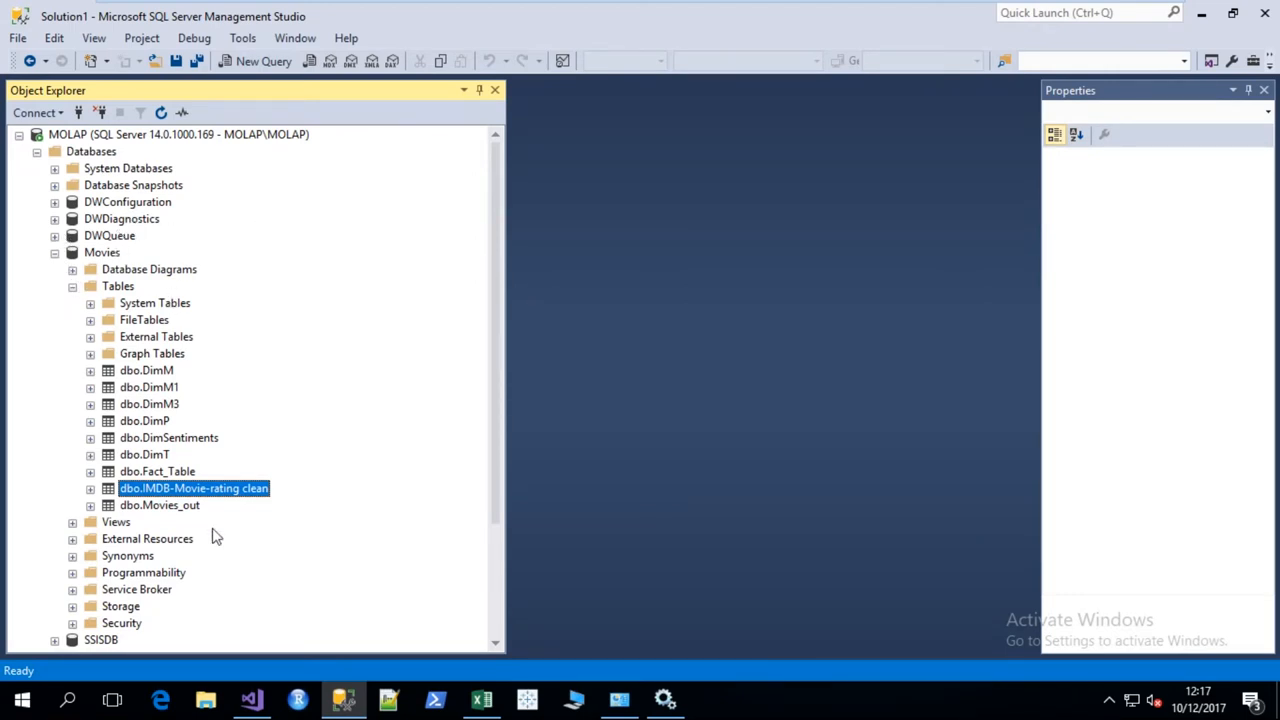
pyautogui.moveTo(196, 496)
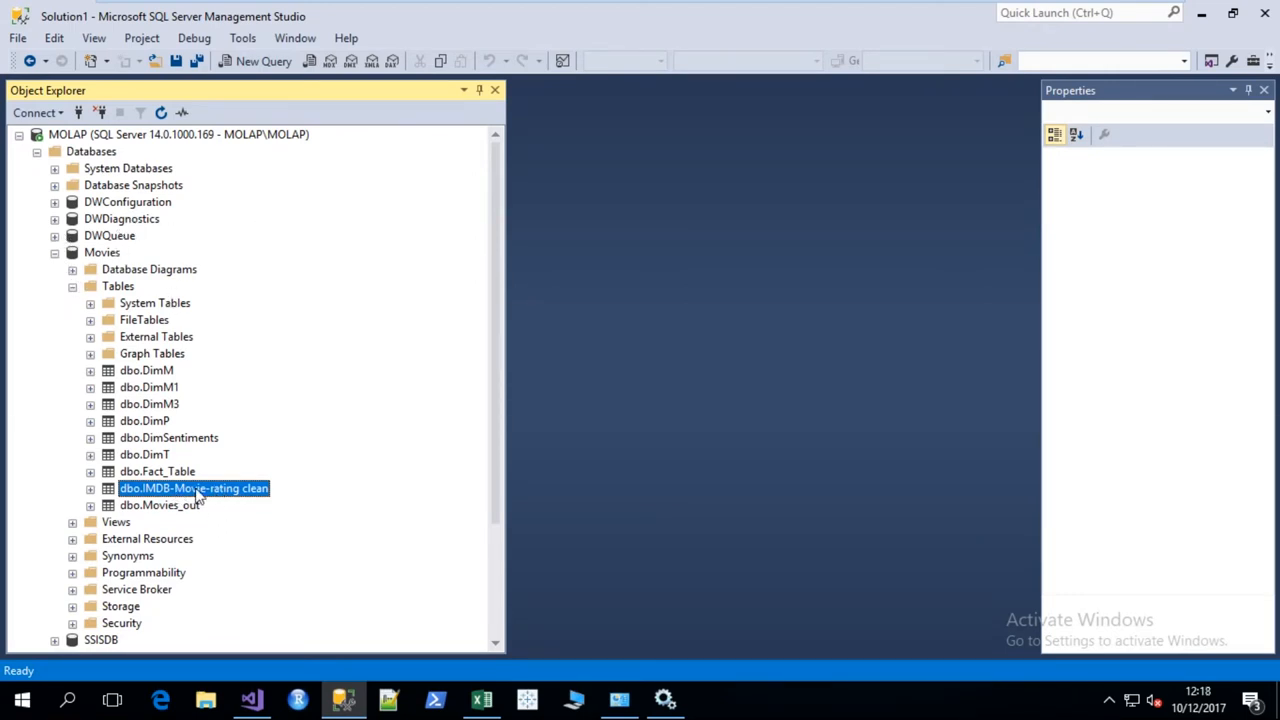
# Bring up the context menu for dbo.IMDB-Movie-rating clean under Movies > Tables
pyautogui.rightClick(193, 489)
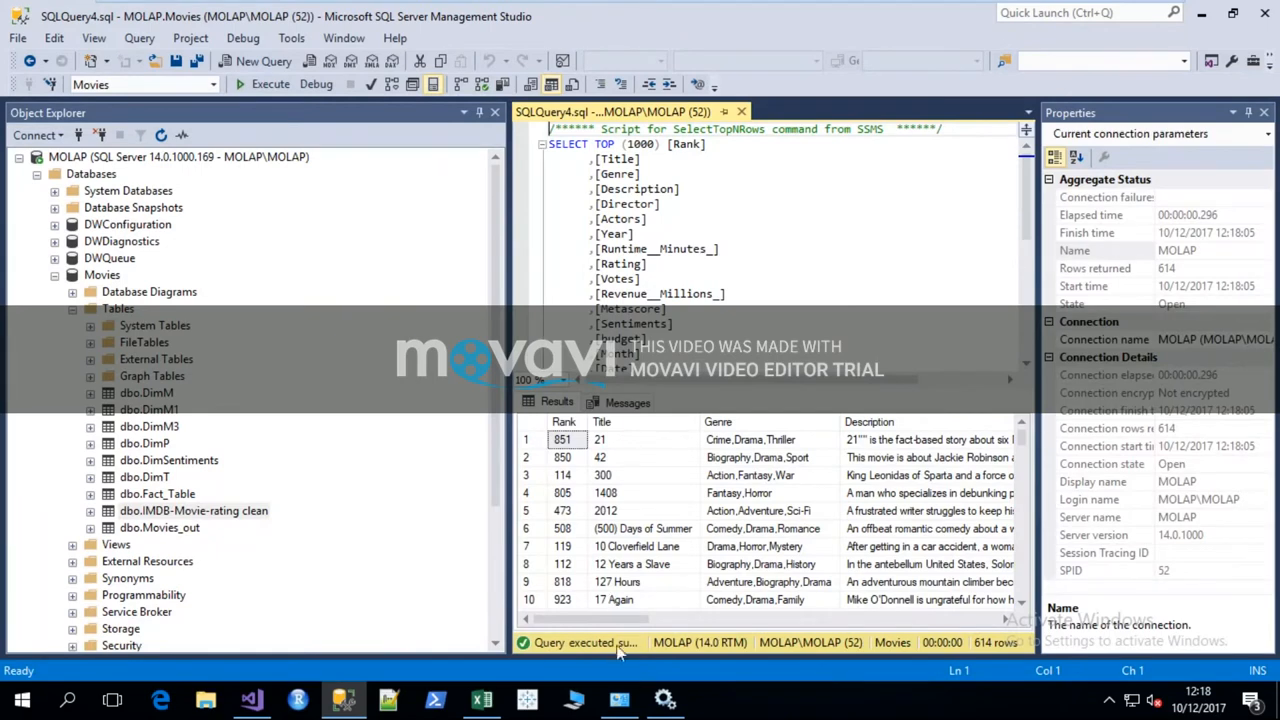
# Scroll the 614-row results right to the Month, Date, production company and country columns
pyautogui.hscroll(3)
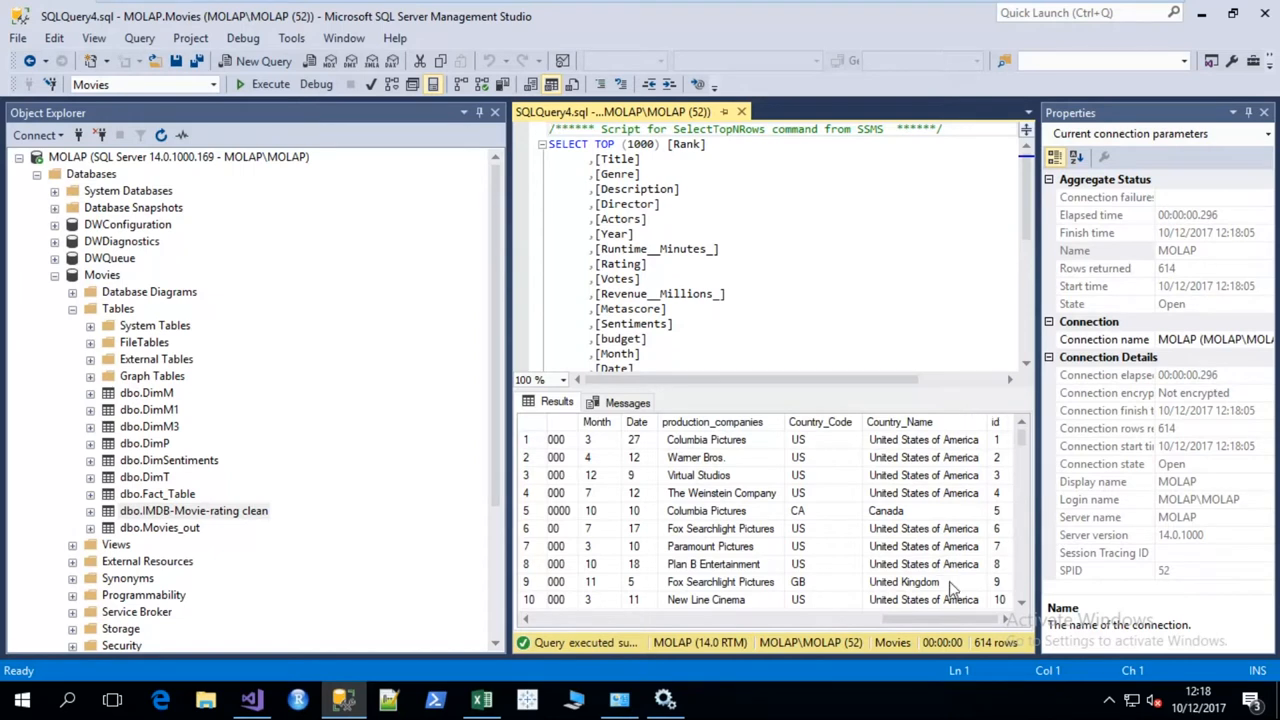
pyautogui.moveTo(1012, 432)
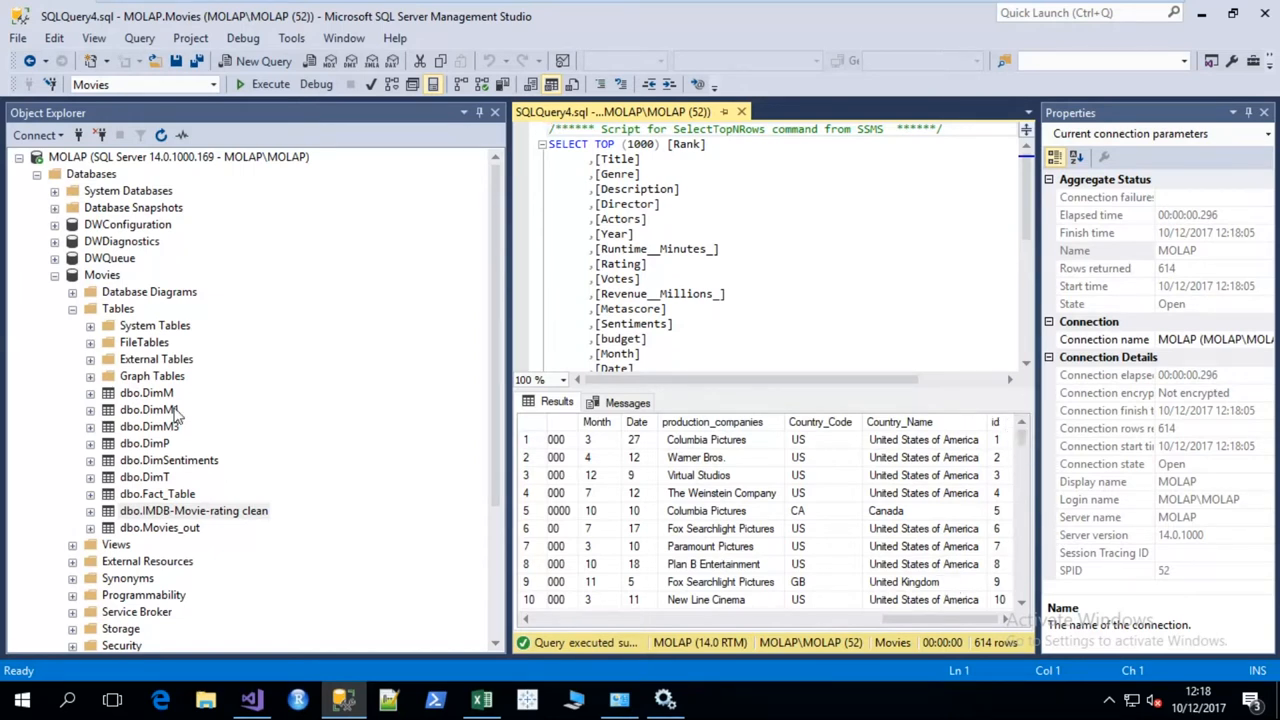
pyautogui.moveTo(176, 443)
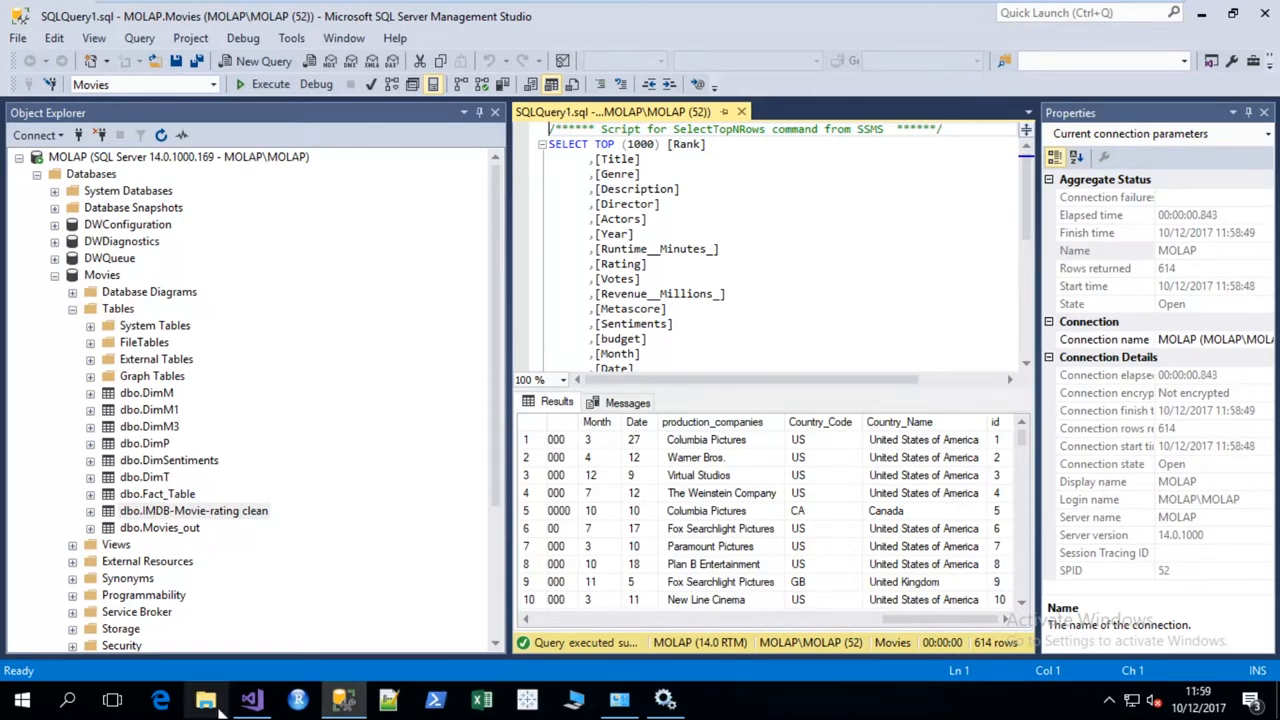
# Run Package.dtsx until the TRUNCATE, Movies, Person, Time and fact tasks all complete
pyautogui.click(251, 699)
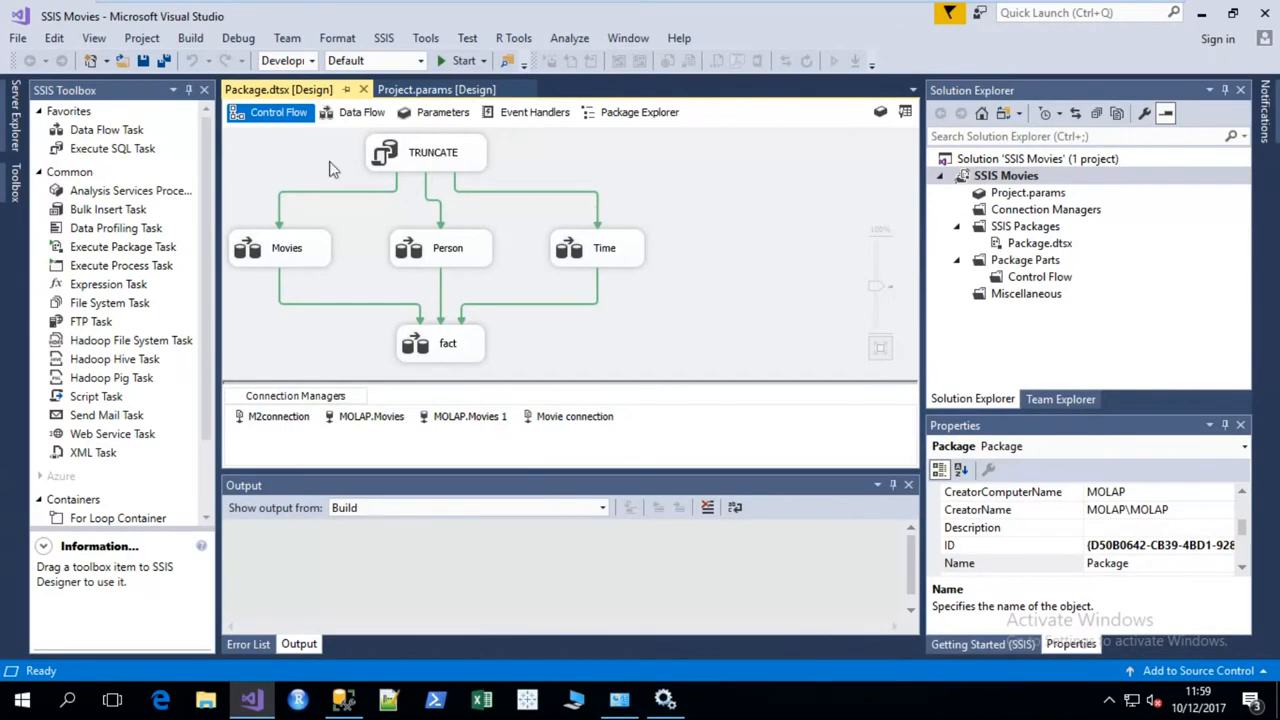
pyautogui.moveTo(471, 148)
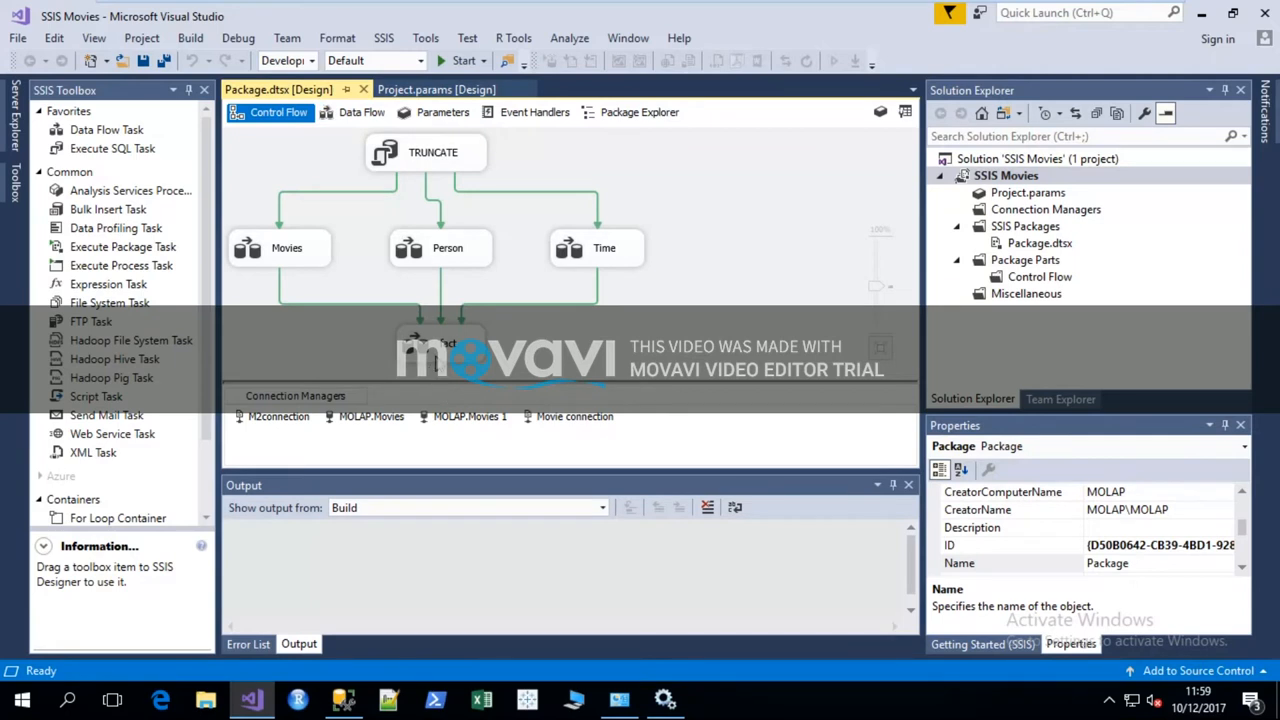
pyautogui.moveTo(302, 240)
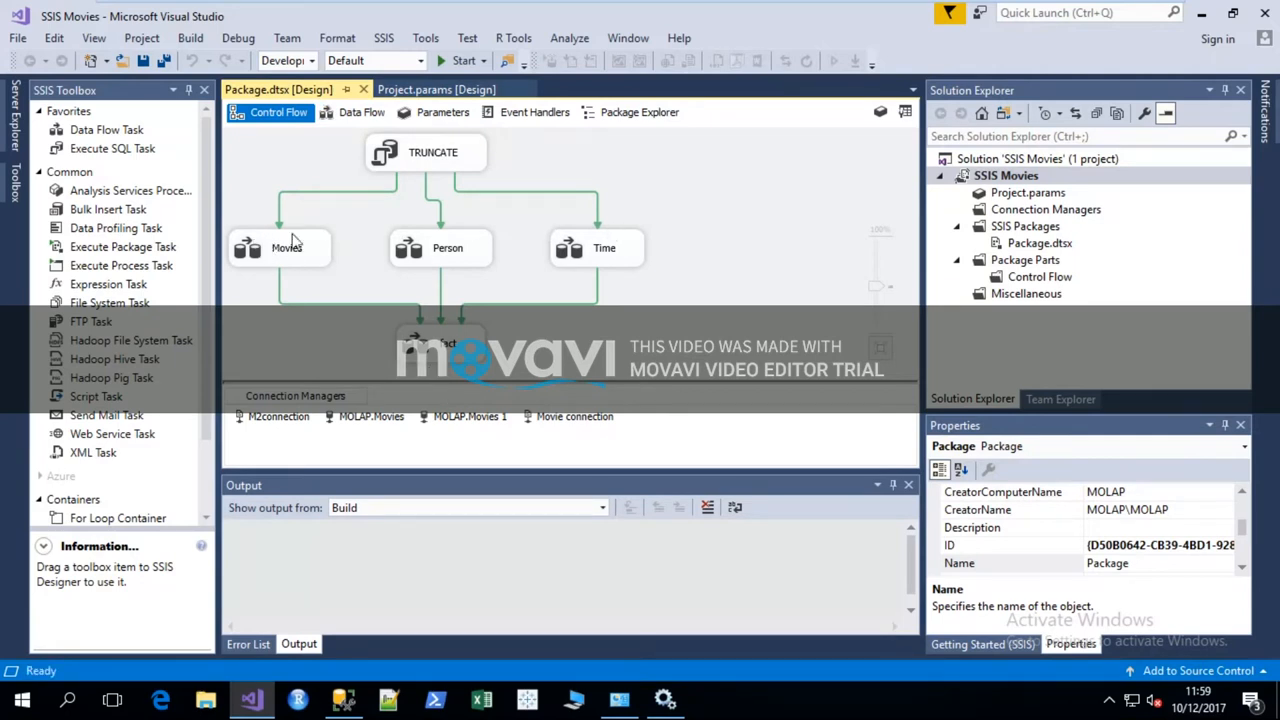
pyautogui.moveTo(397, 387)
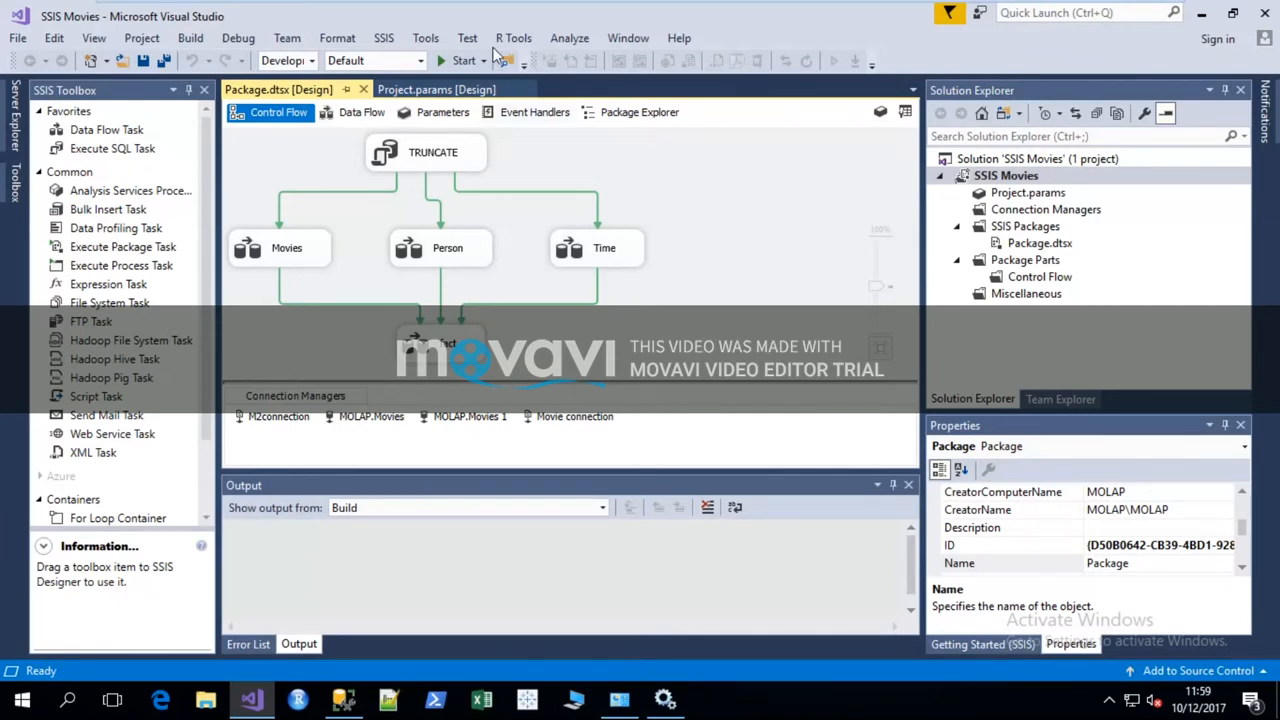
pyautogui.click(454, 60)
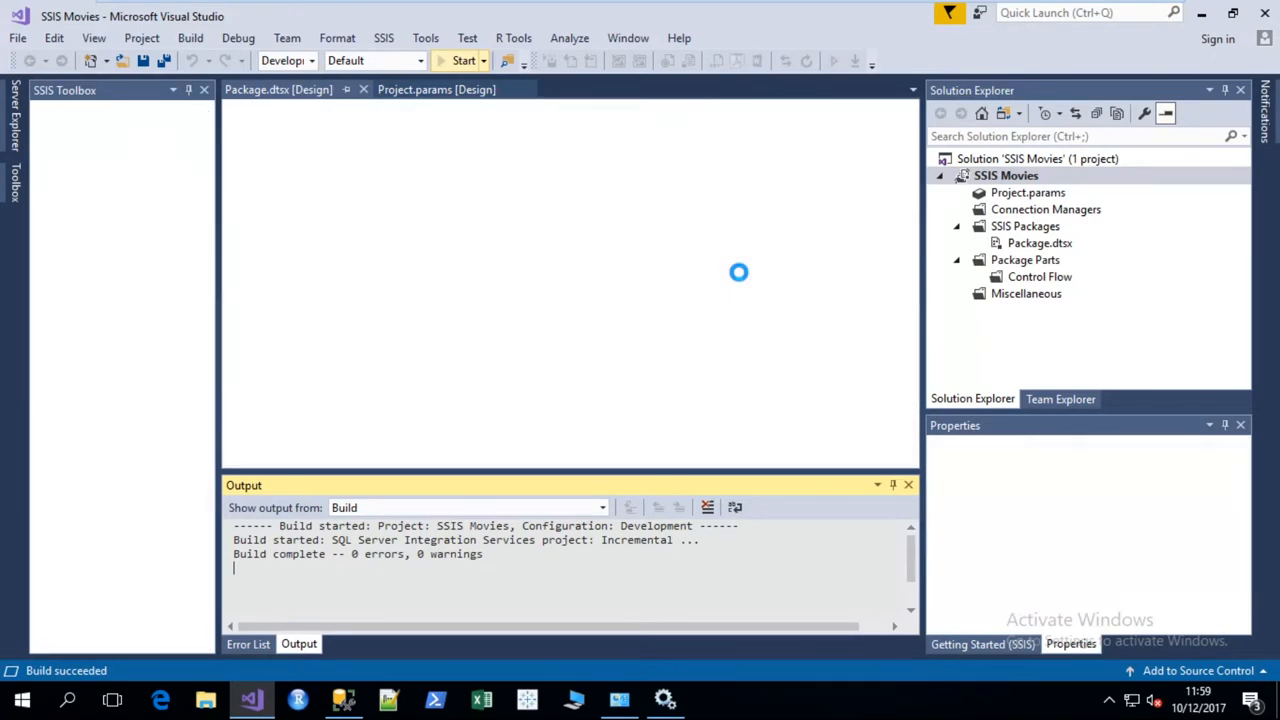
pyautogui.click(460, 60)
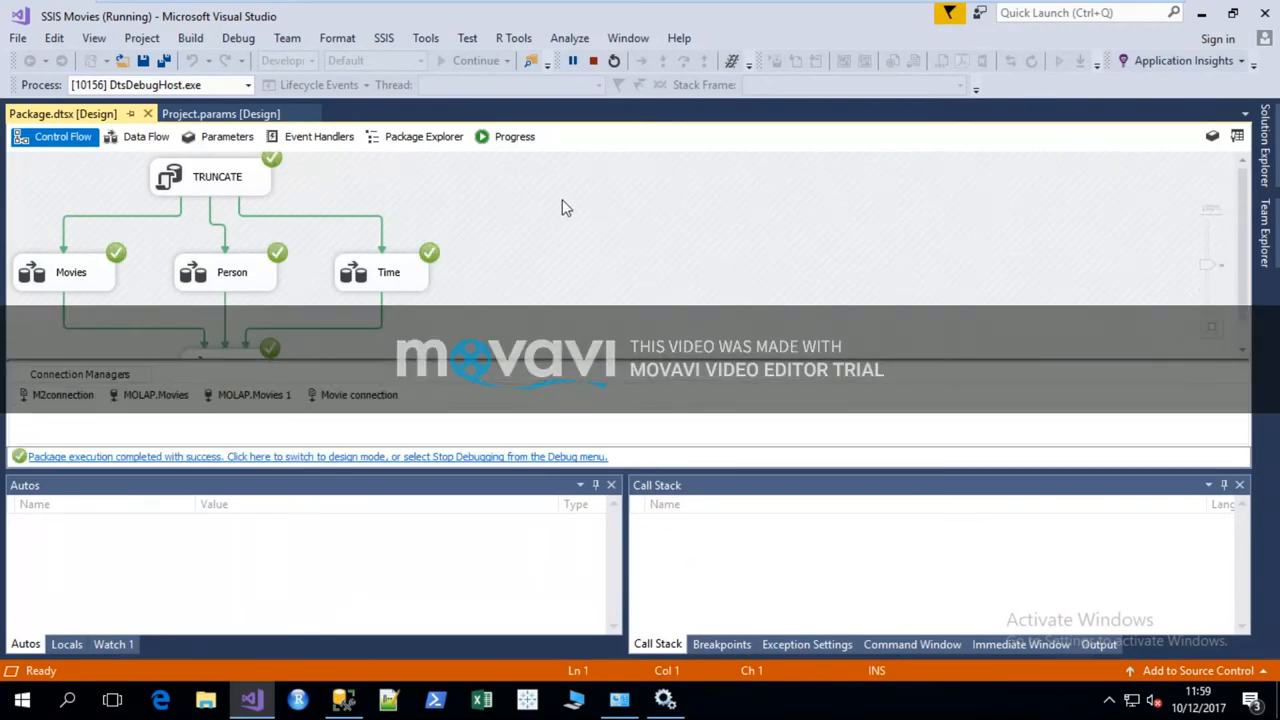
pyautogui.moveTo(596, 62)
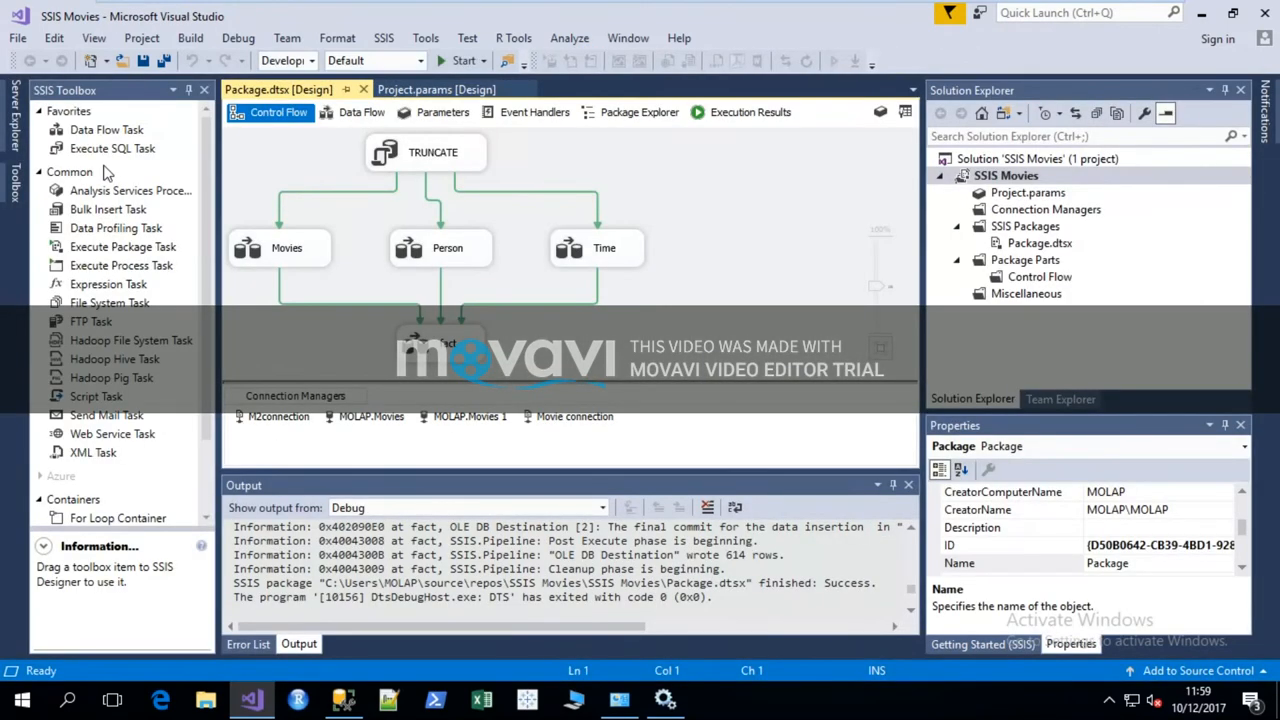
# Open Movies.cube in the designer, showing Fact Table measures and Dim M3, Dim P, Dim T
pyautogui.click(16, 38)
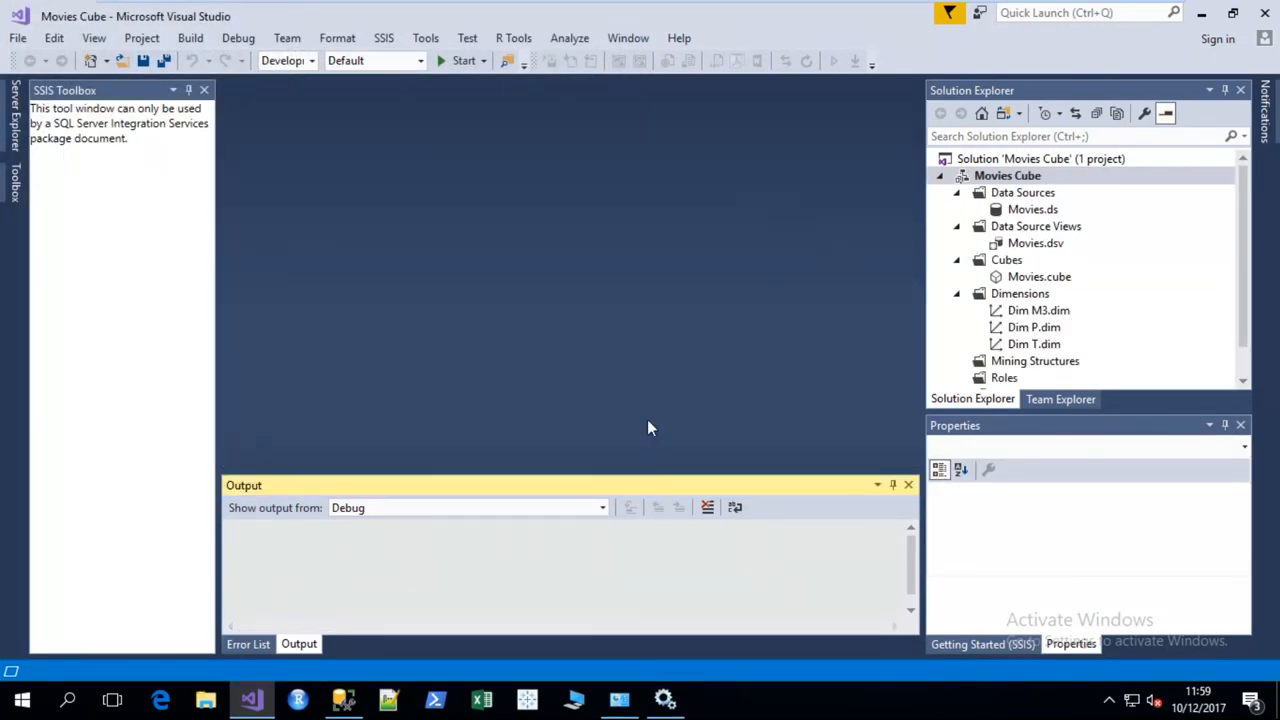
pyautogui.doubleClick(1039, 276)
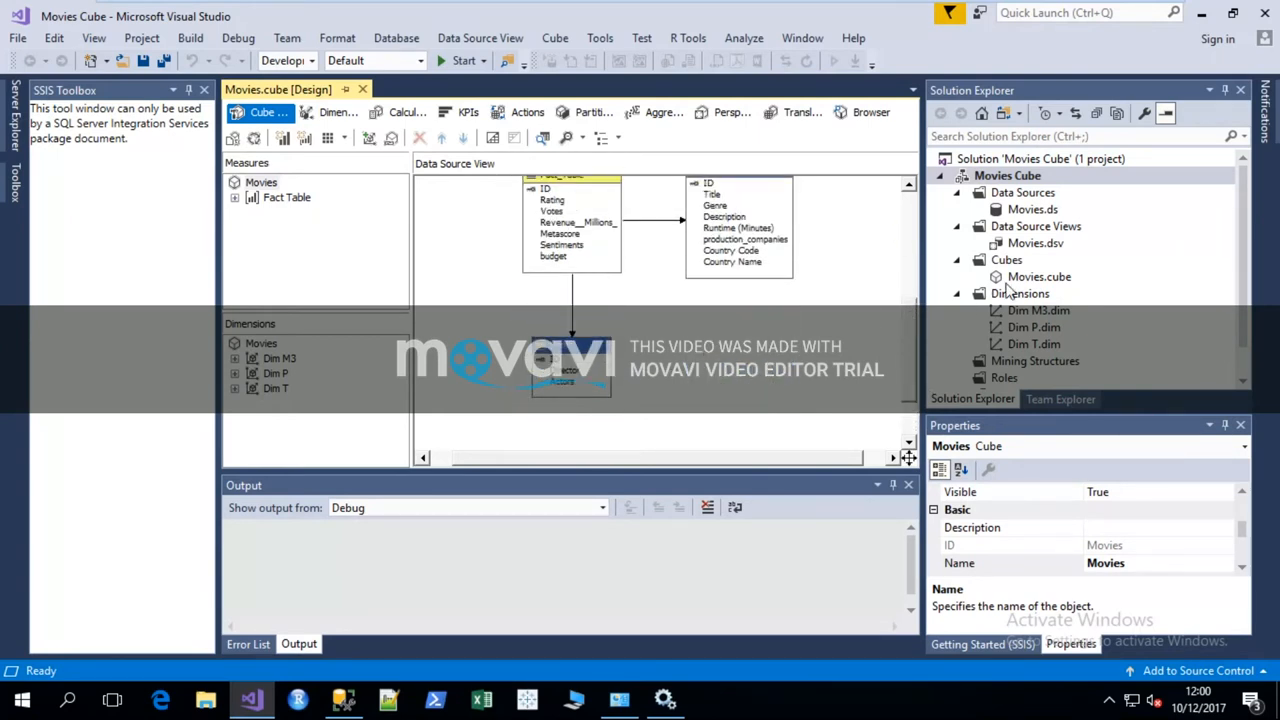
# Build and deploy the Movies Cube project, overwriting the existing database and confirming credentials
pyautogui.rightClick(1039, 277)
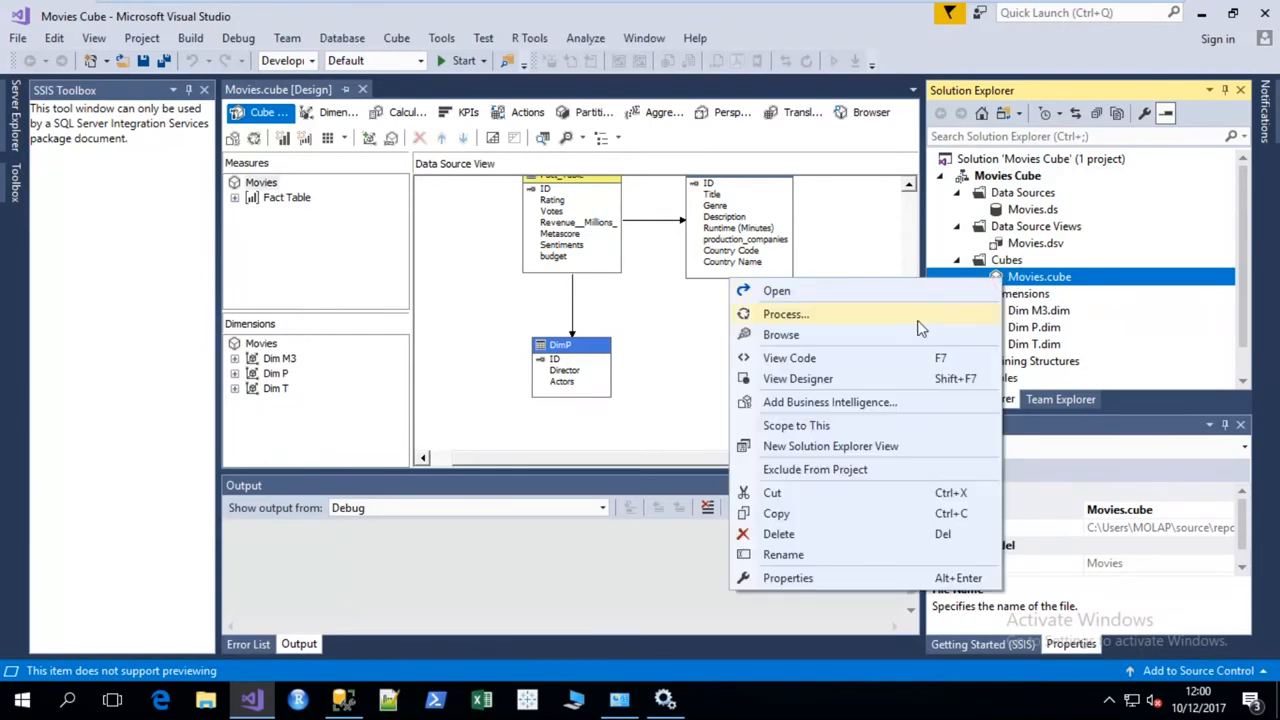
pyautogui.click(785, 313)
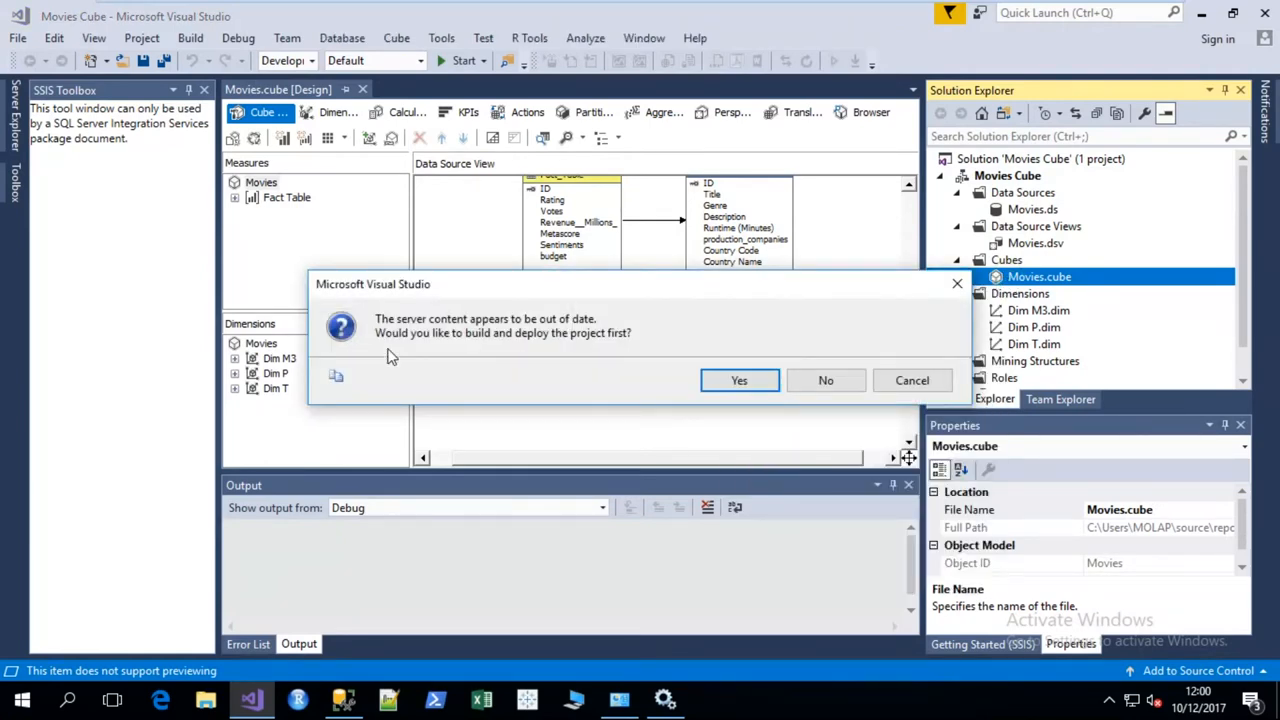
pyautogui.click(739, 380)
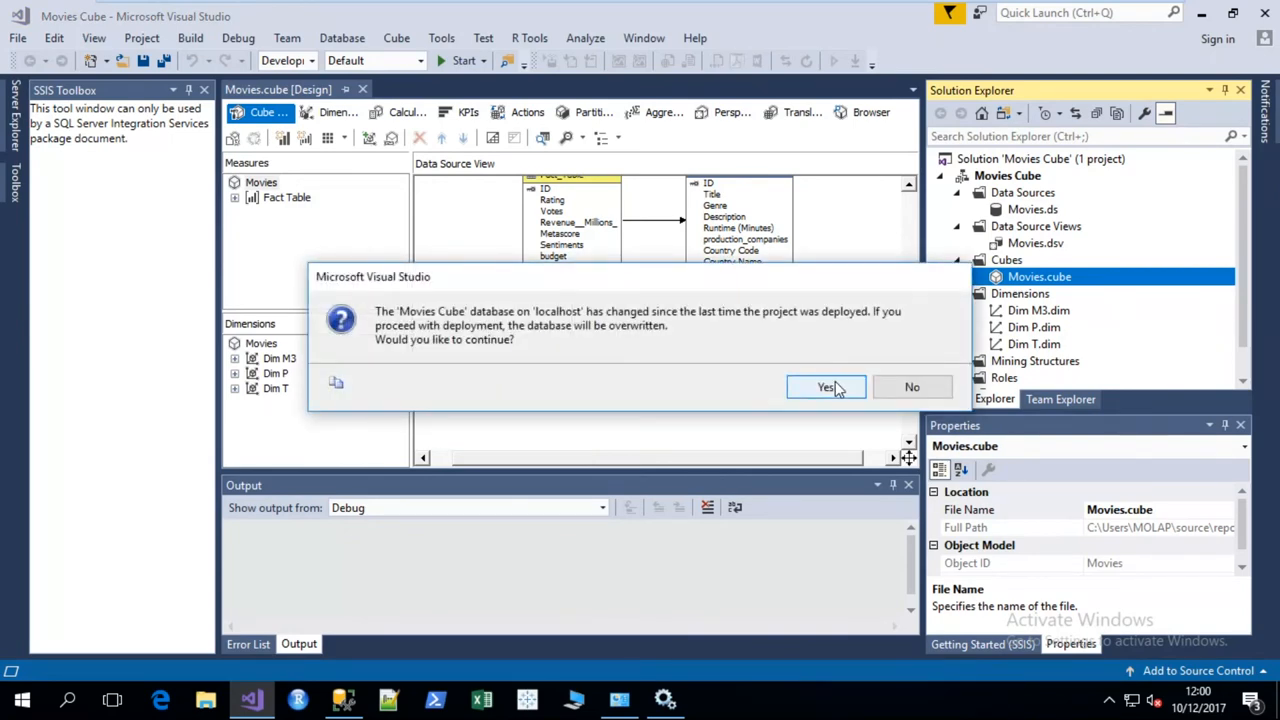
pyautogui.click(825, 386)
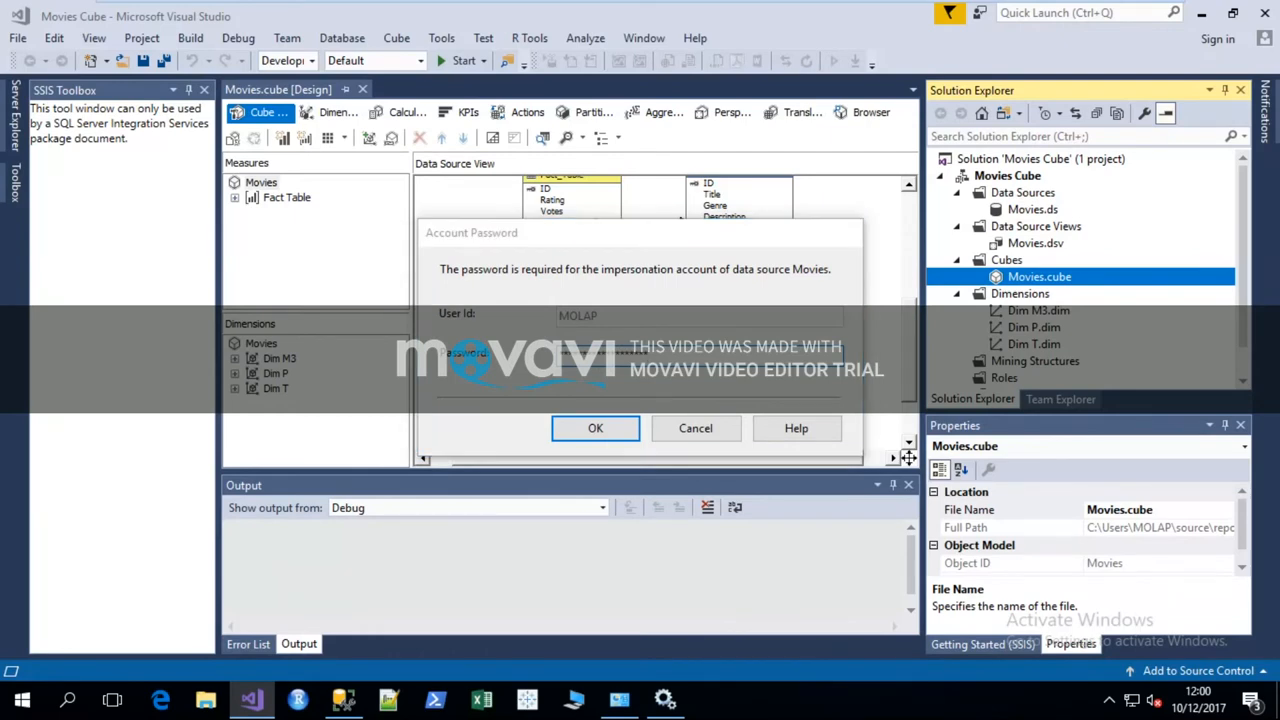
pyautogui.click(595, 428)
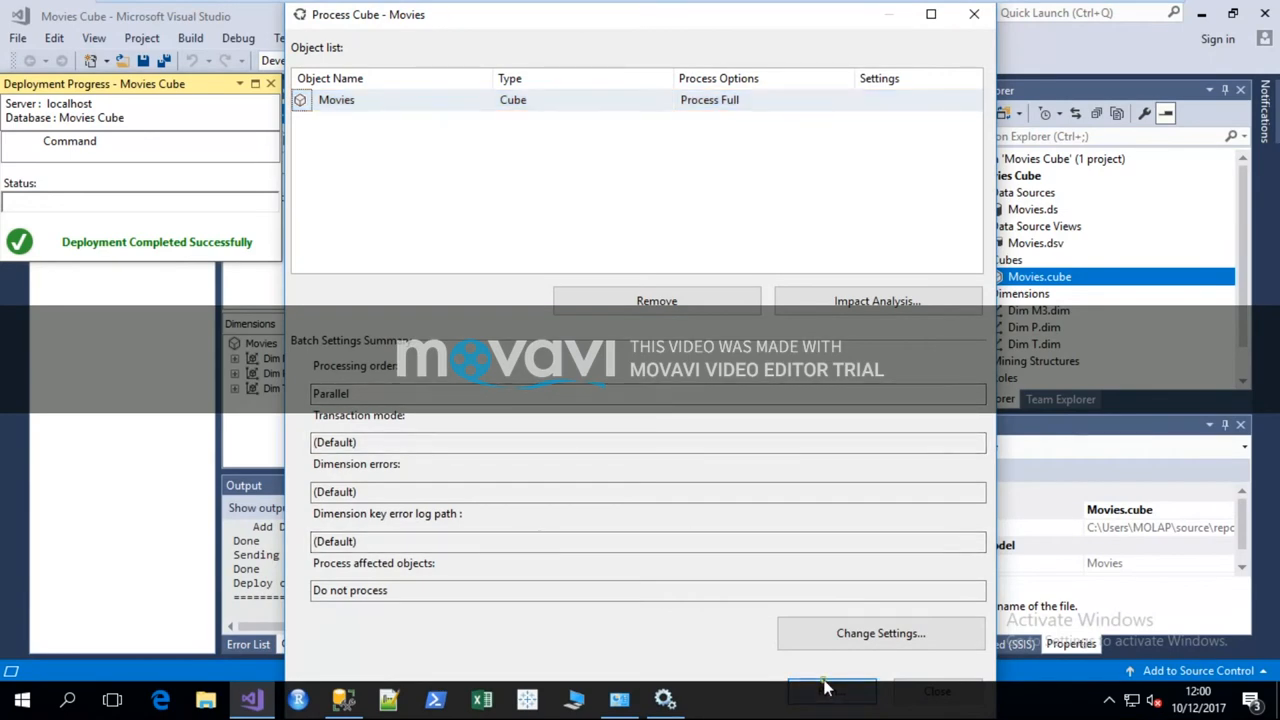
# Run full processing of the Movies cube and close the processing dialogs
pyautogui.click(831, 689)
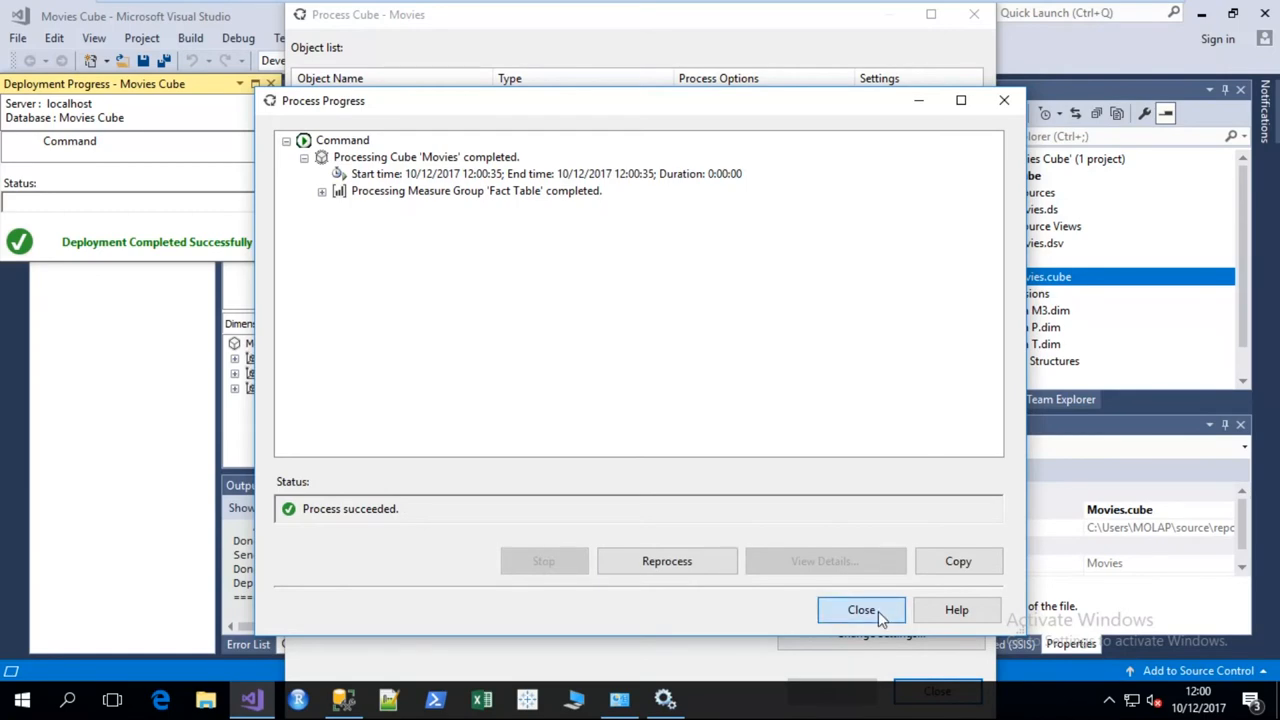
pyautogui.click(861, 609)
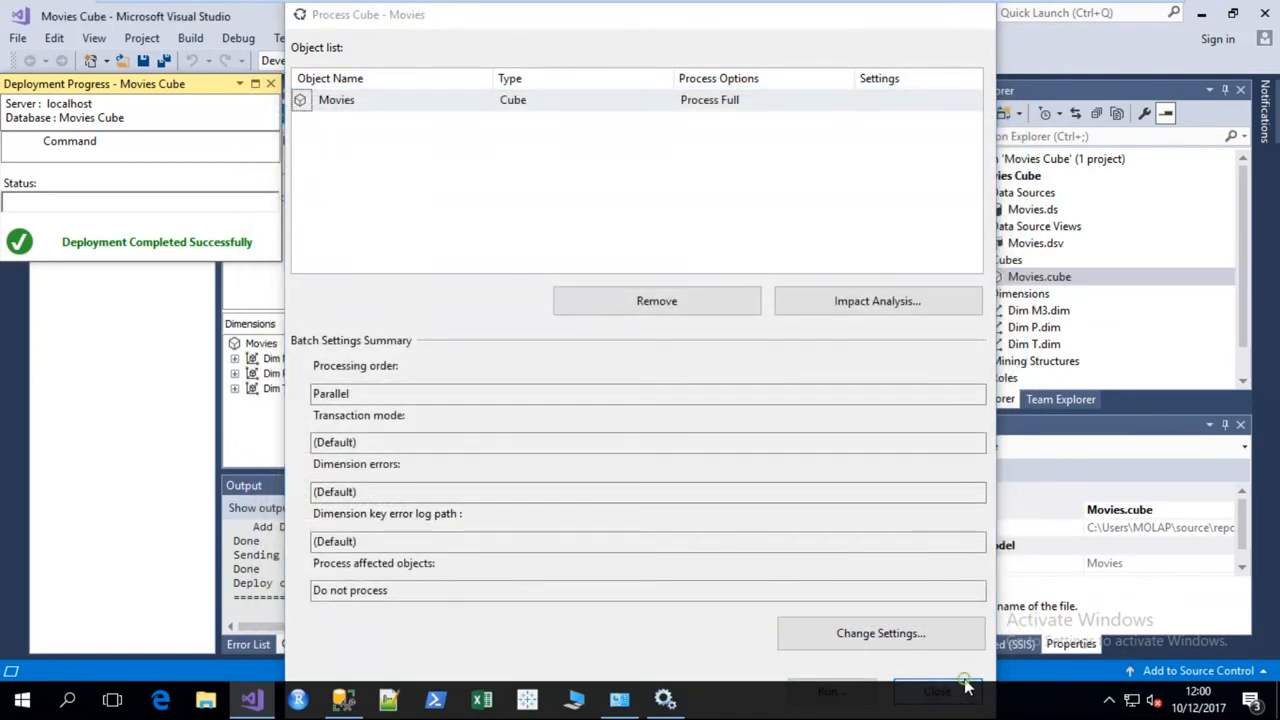
pyautogui.click(965, 690)
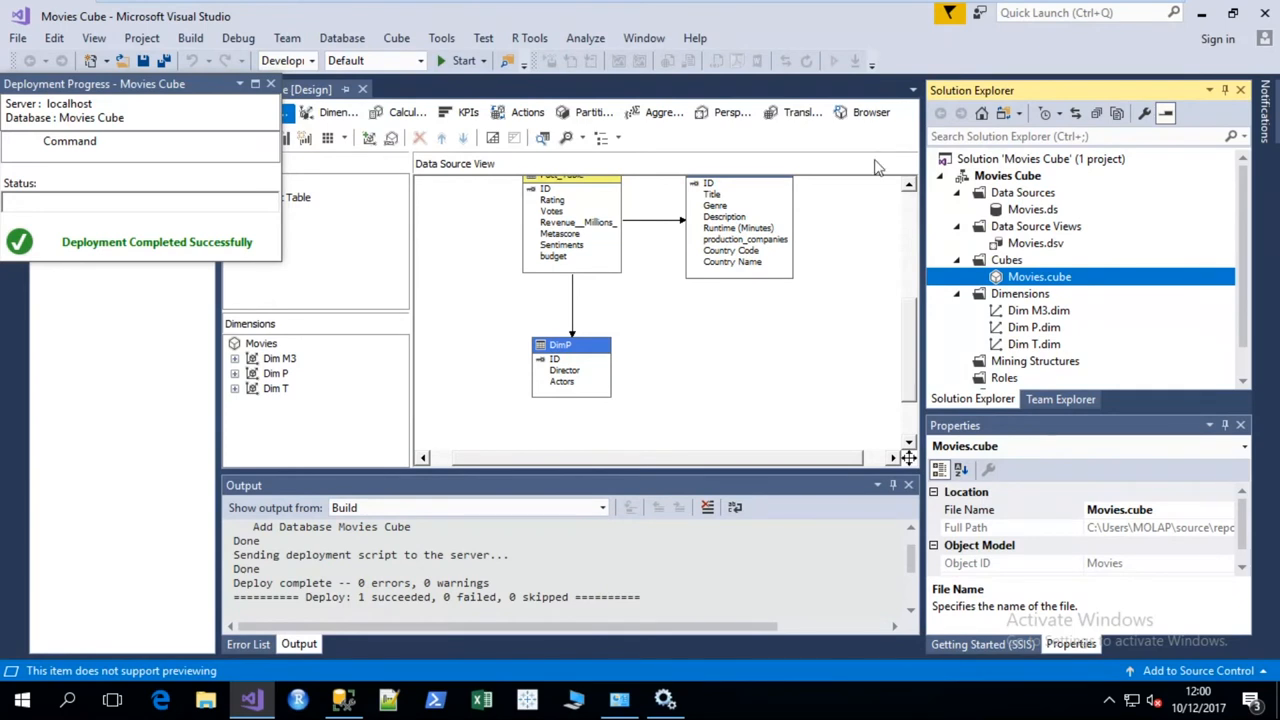
# Switch the cube designer to the Browser view and close the Deployment Progress window
pyautogui.click(868, 111)
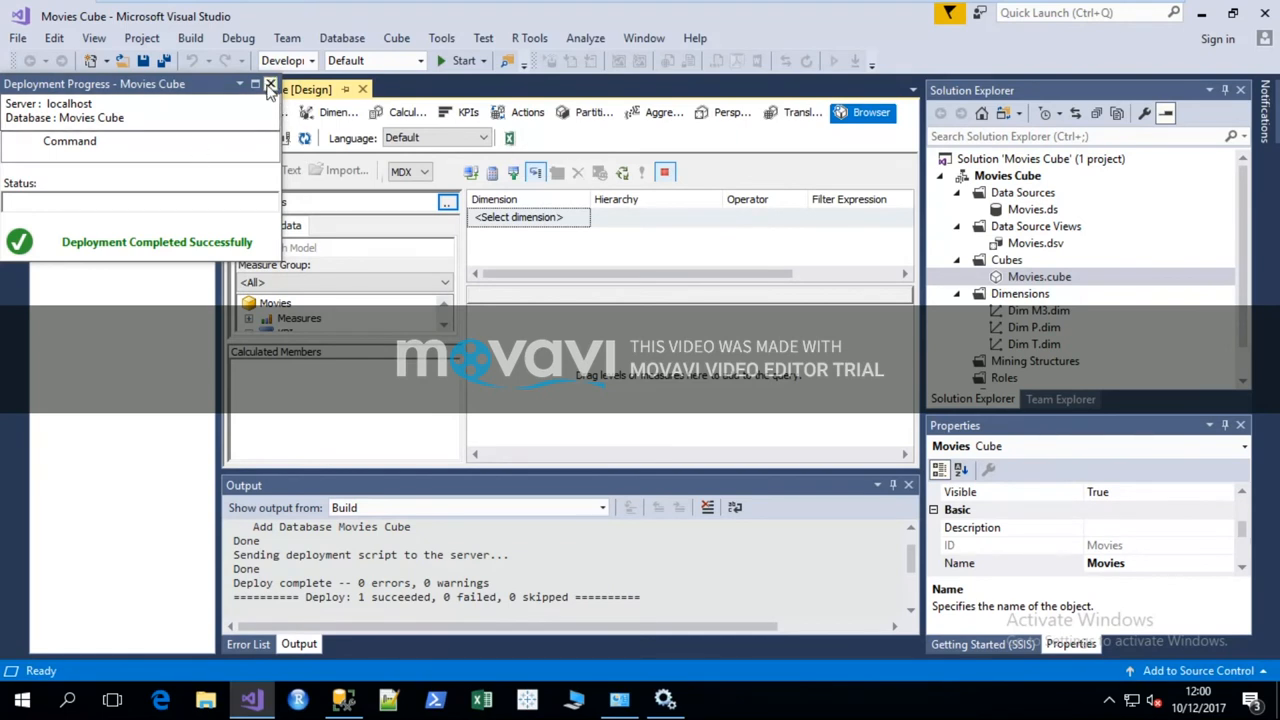
pyautogui.click(267, 84)
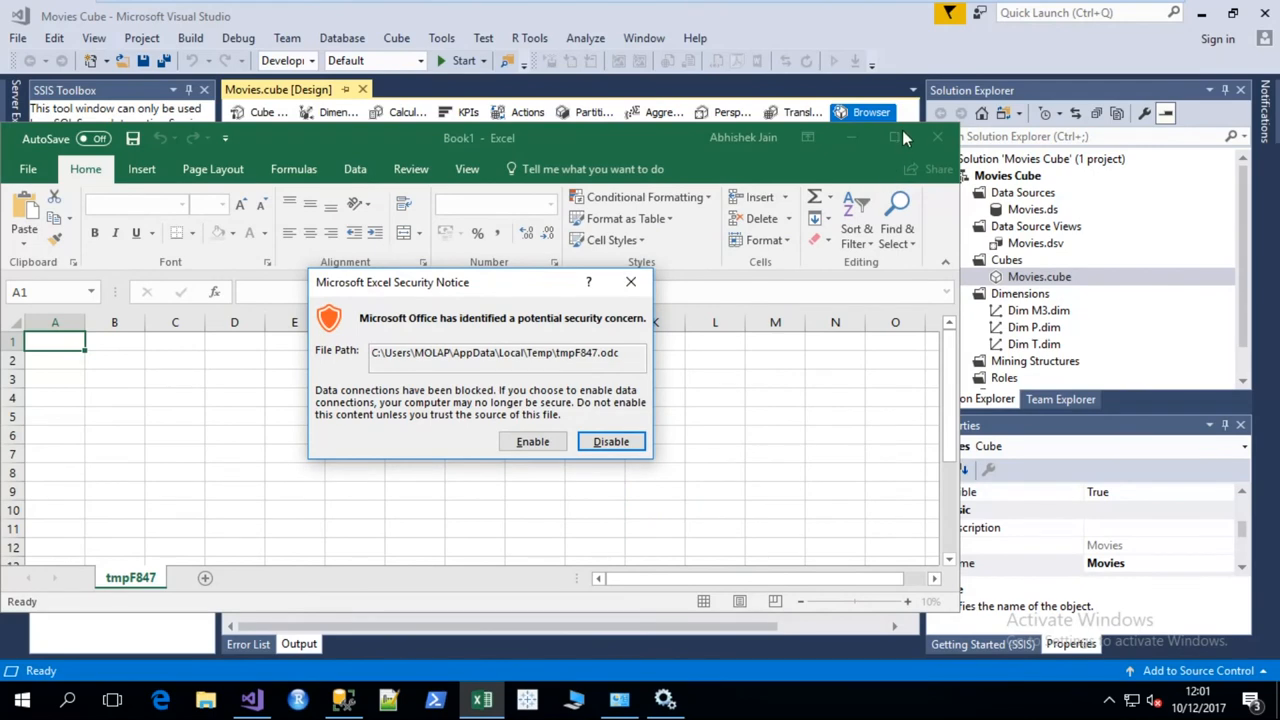
# Enable the cube connection, add Title, Metascore and Sentiments to the PivotTable, and select columns B:C
pyautogui.click(611, 441)
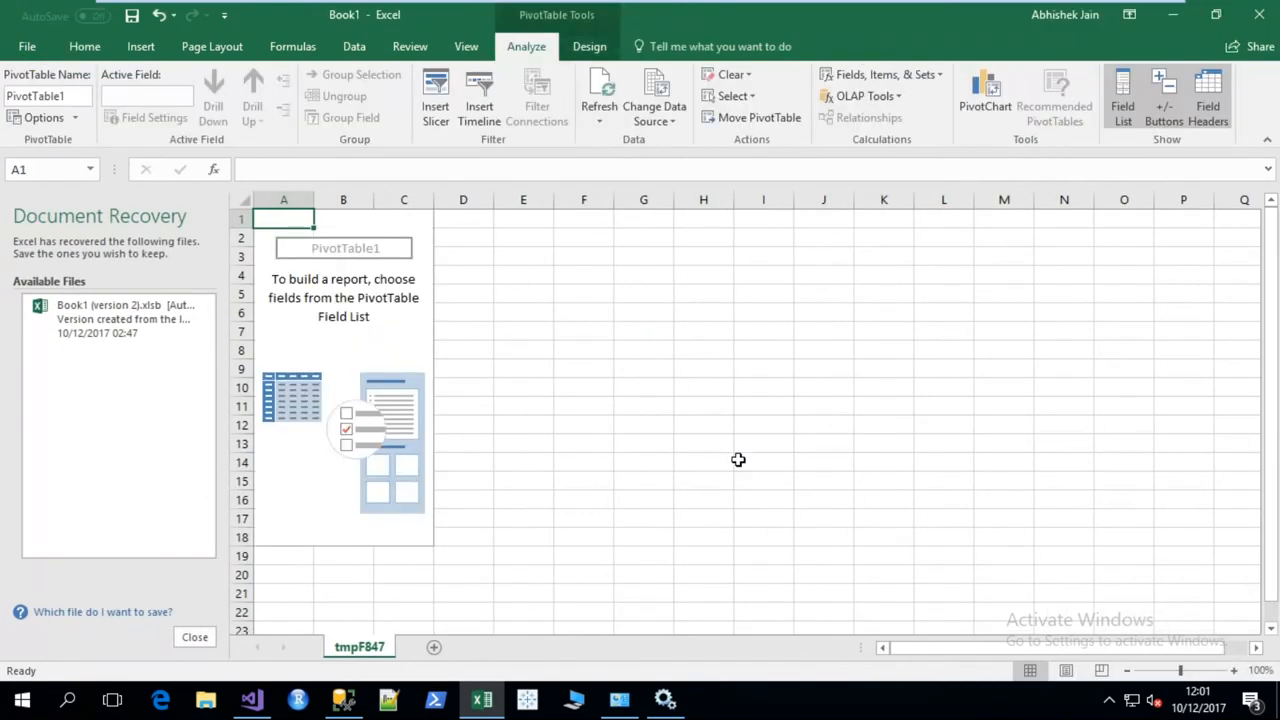
pyautogui.click(1120, 95)
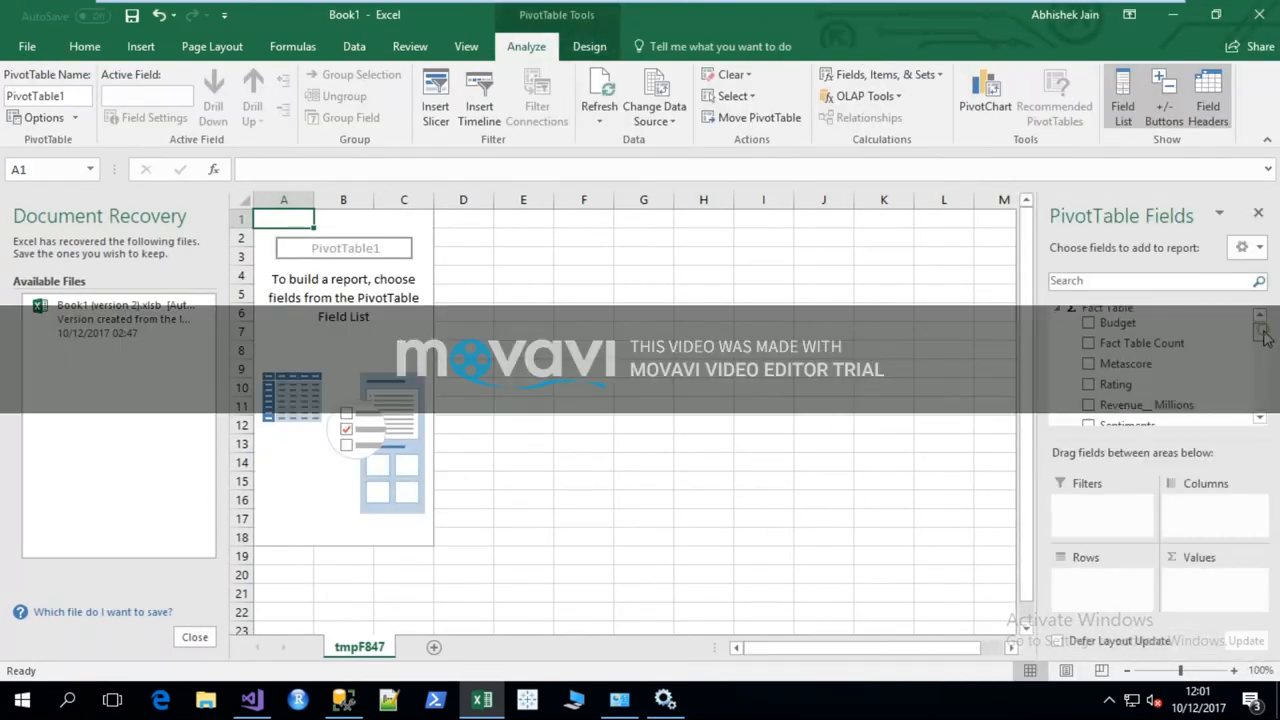
pyautogui.scroll(-3)
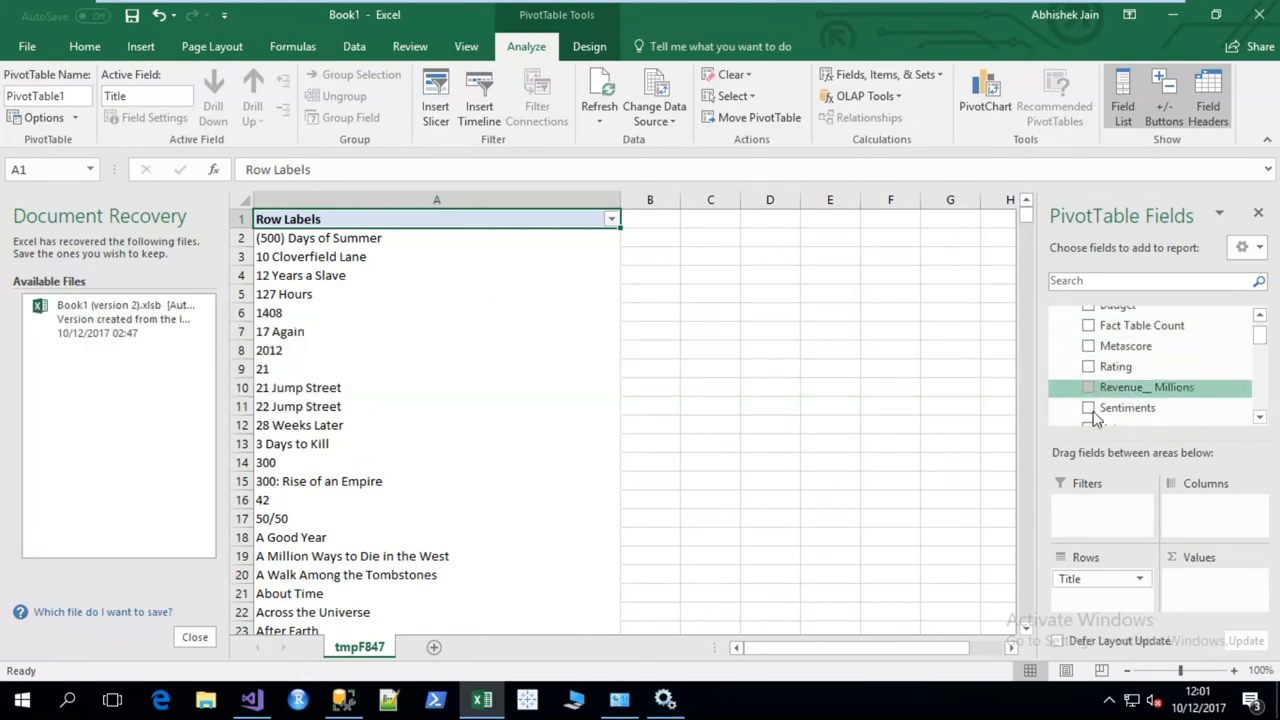
pyautogui.click(1089, 345)
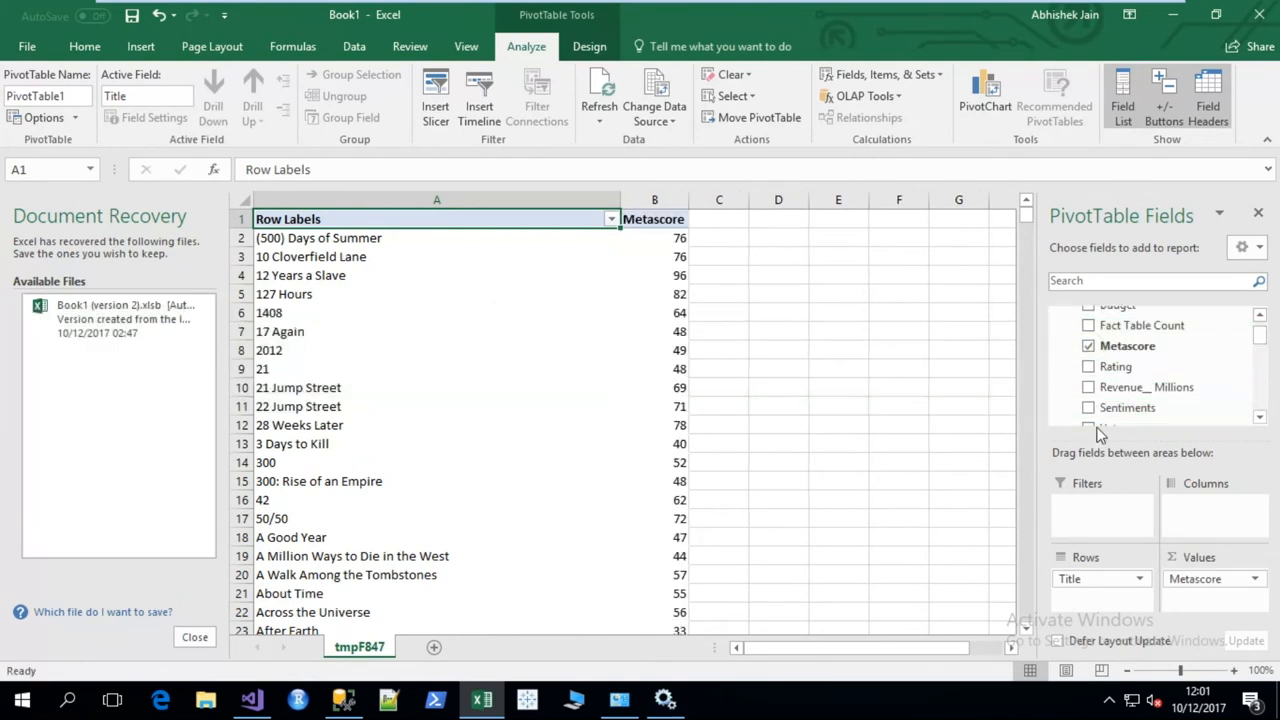
pyautogui.click(1088, 408)
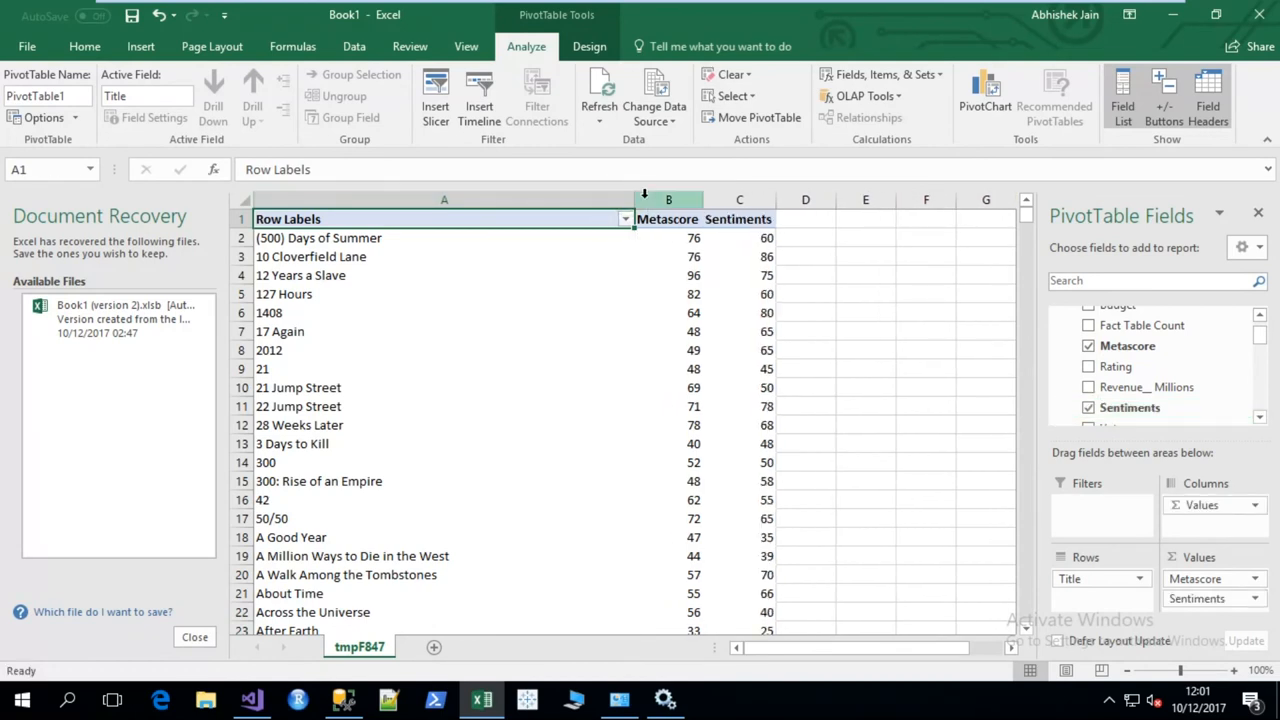
pyautogui.click(667, 199)
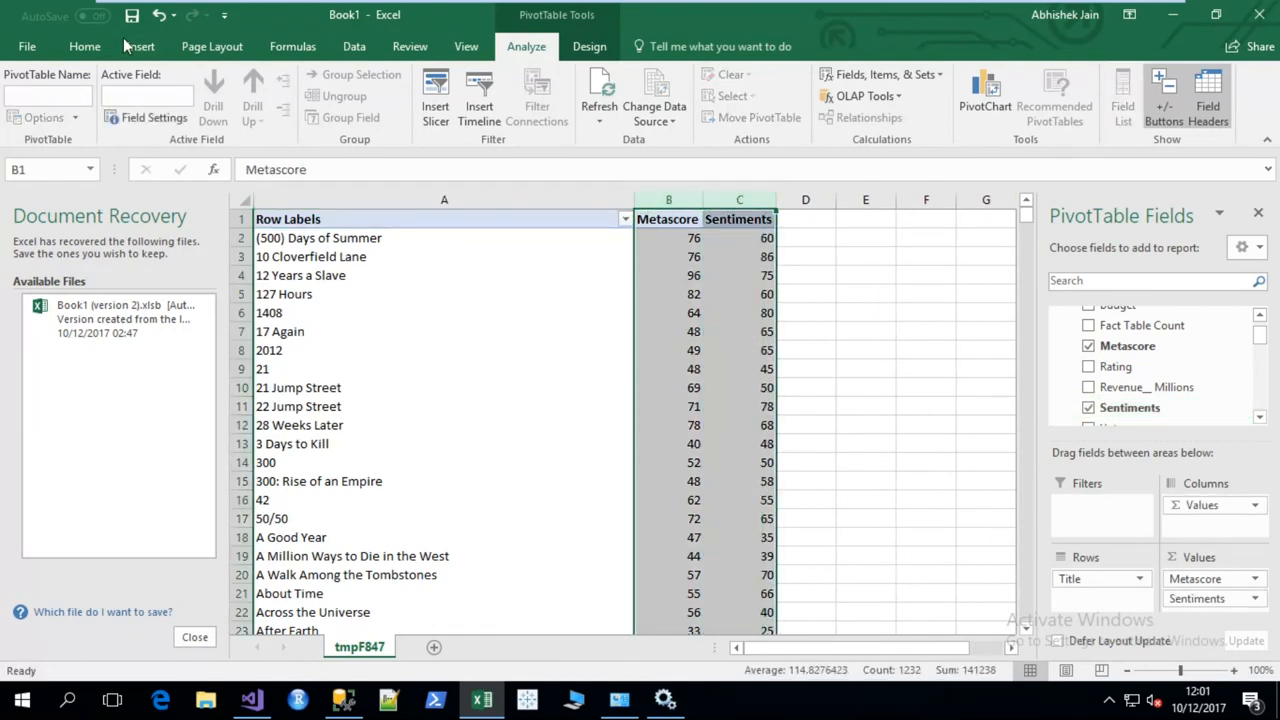
# Insert a clustered column PivotChart of Metascore and Sentiments per movie title, then widen it
pyautogui.click(140, 46)
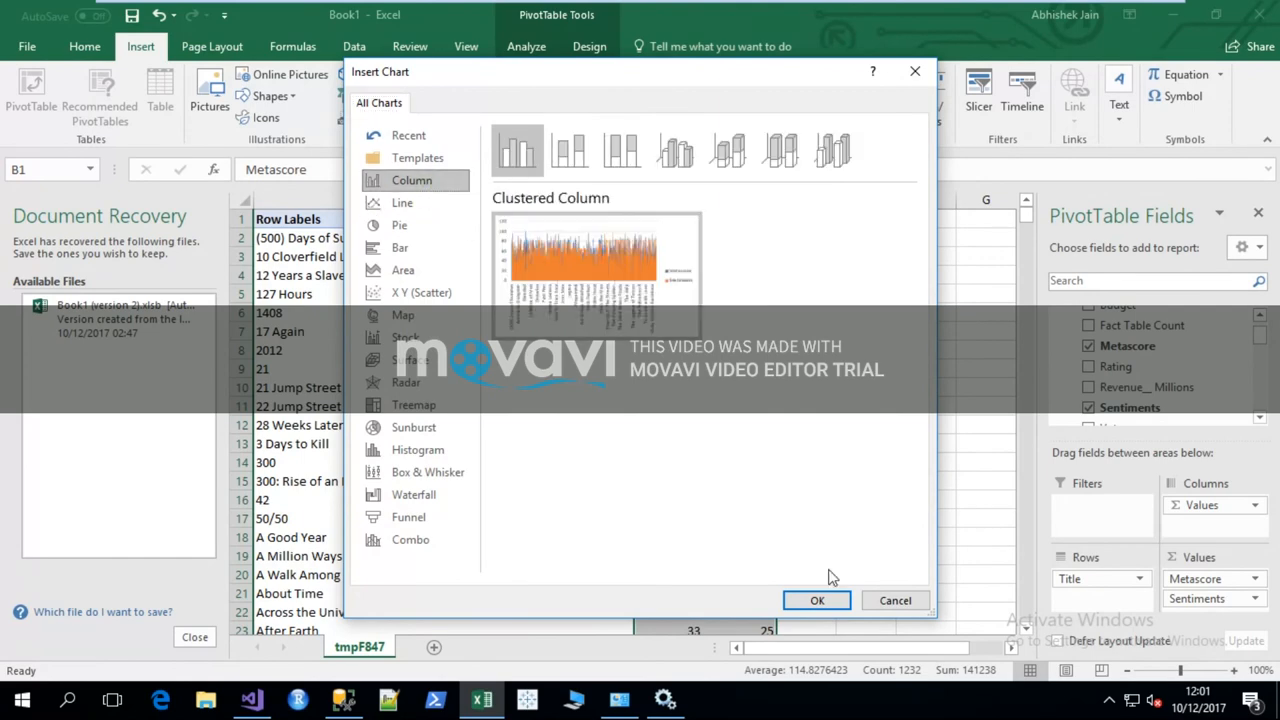
pyautogui.click(816, 600)
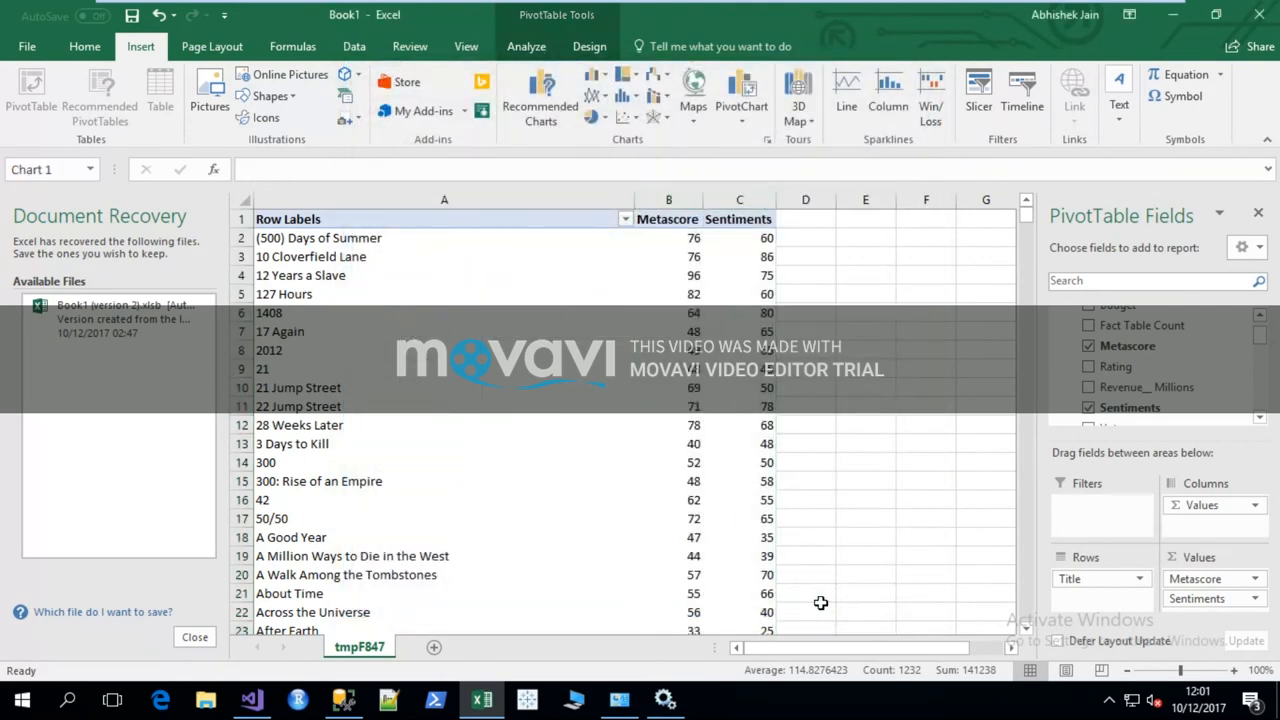
pyautogui.click(740, 92)
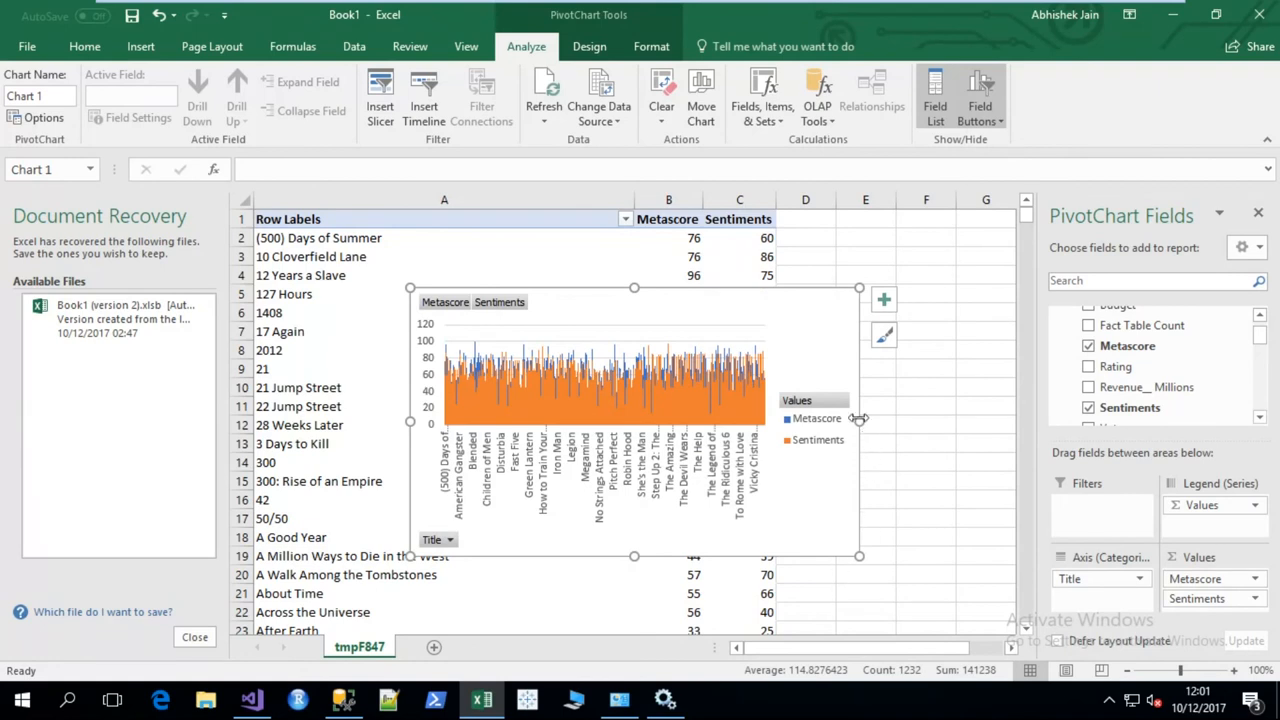
pyautogui.moveTo(858, 418); pyautogui.dragTo(1000, 418)
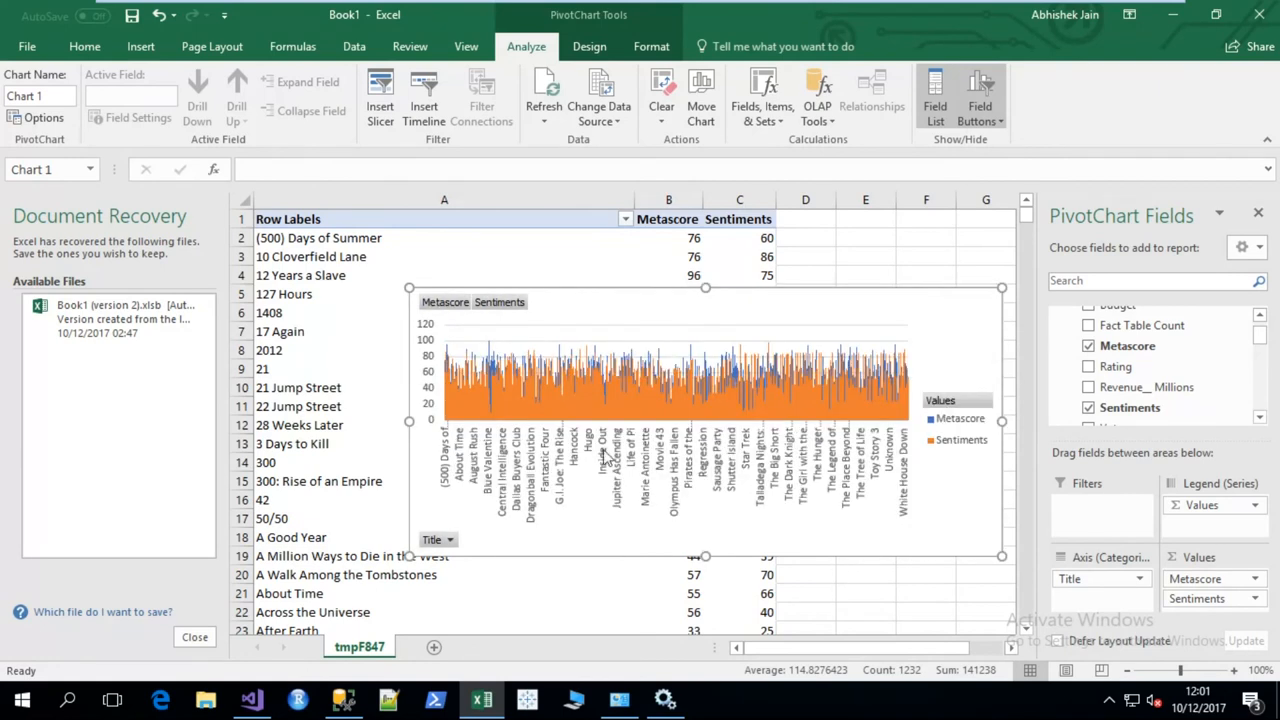
pyautogui.moveTo(560, 405)
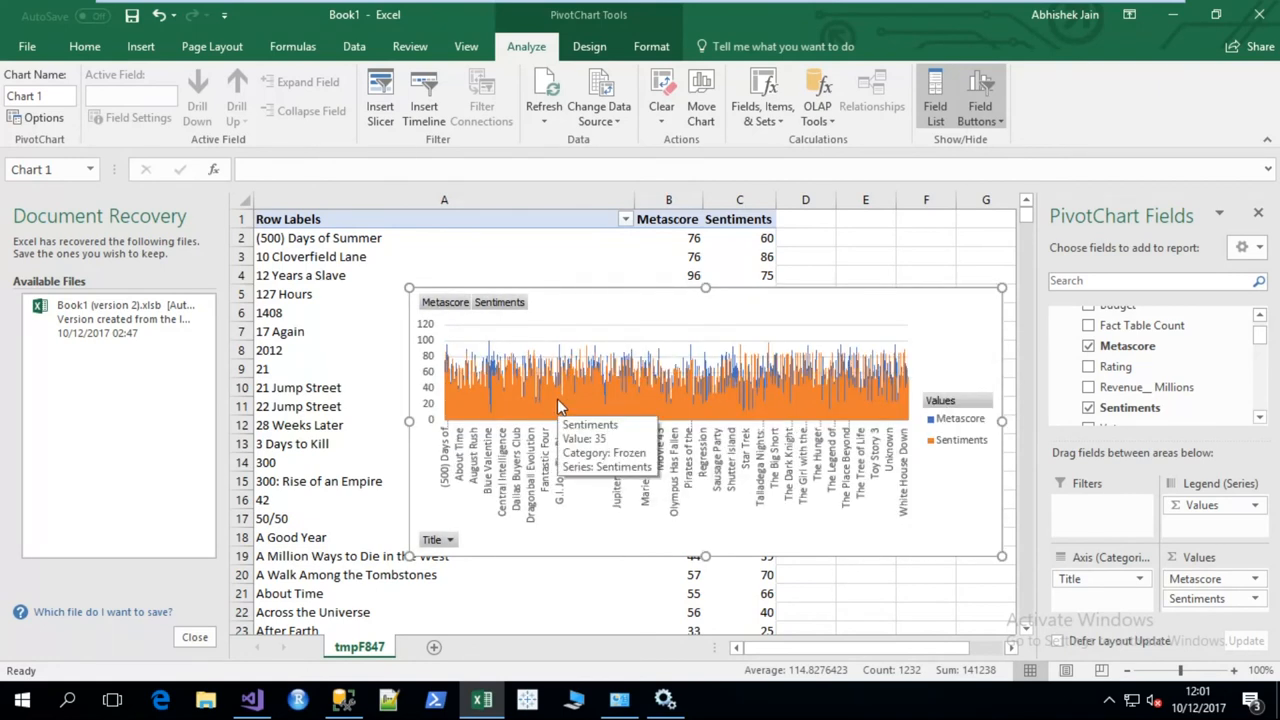
pyautogui.moveTo(835, 420)
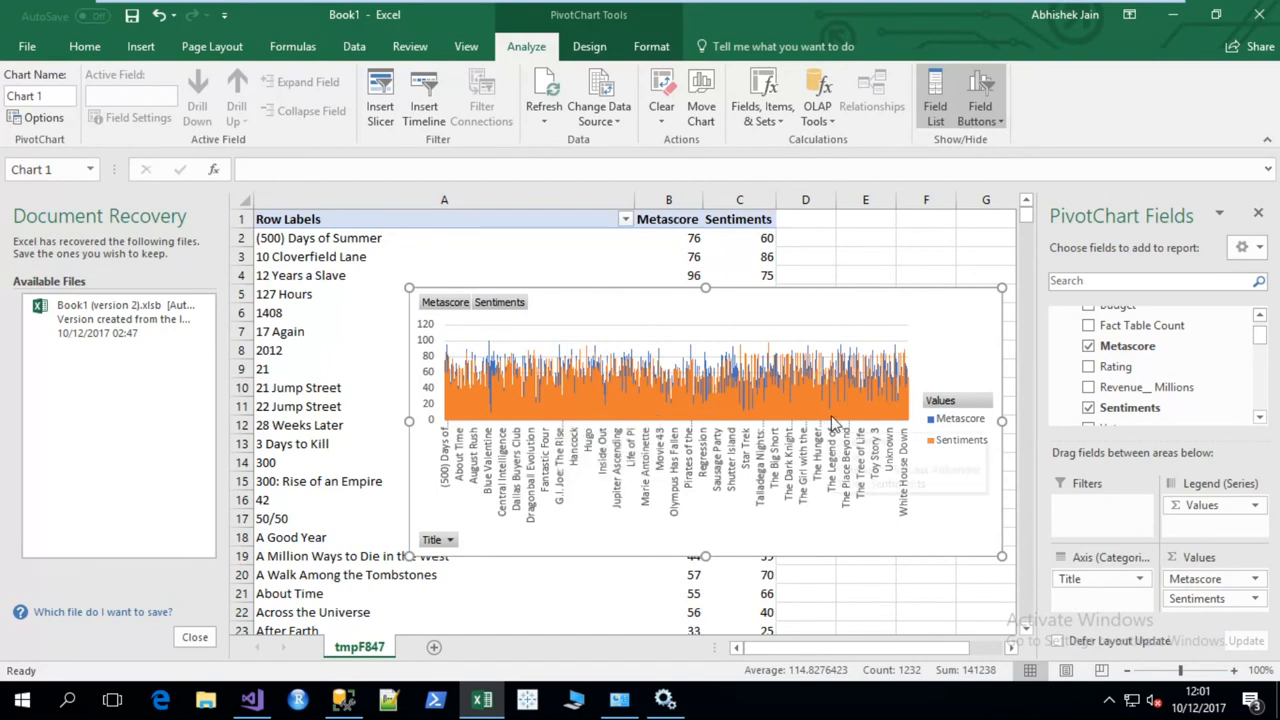
pyautogui.moveTo(833, 422)
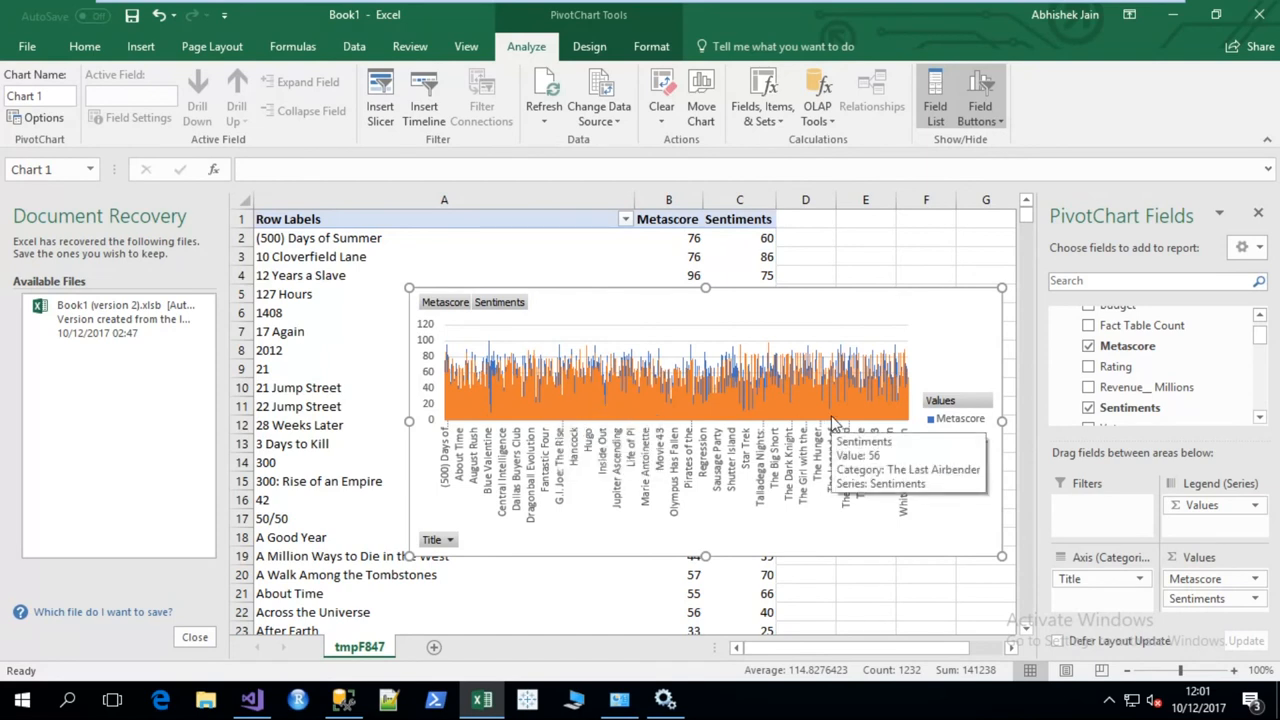